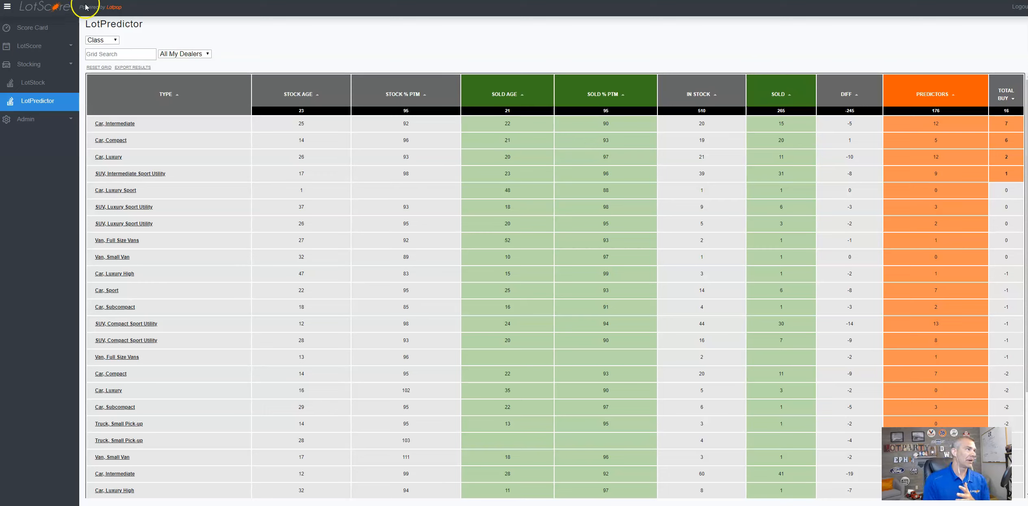
mouse_move(26, 70)
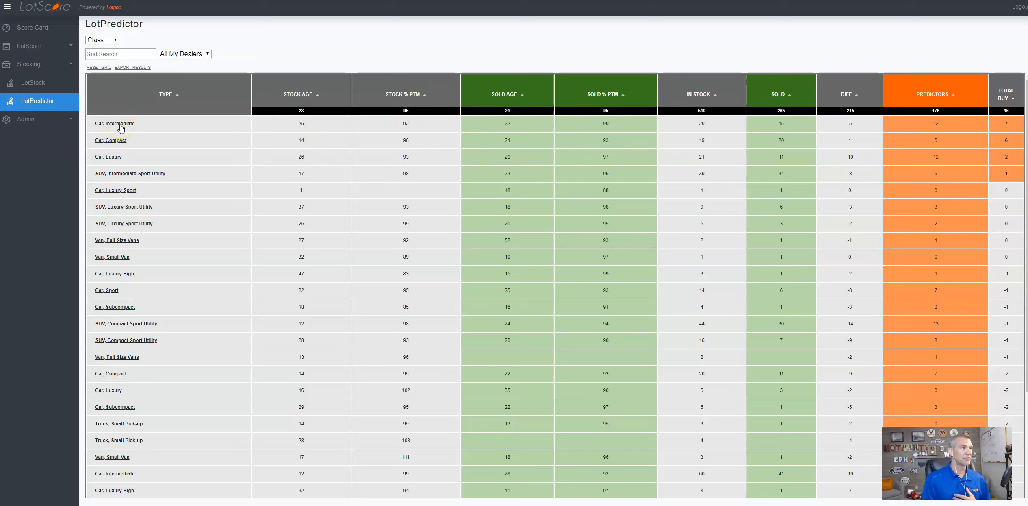
Step: Sort the grid by Total Buy descending and group it by model Year, 2015 first
scroll("down", 3)
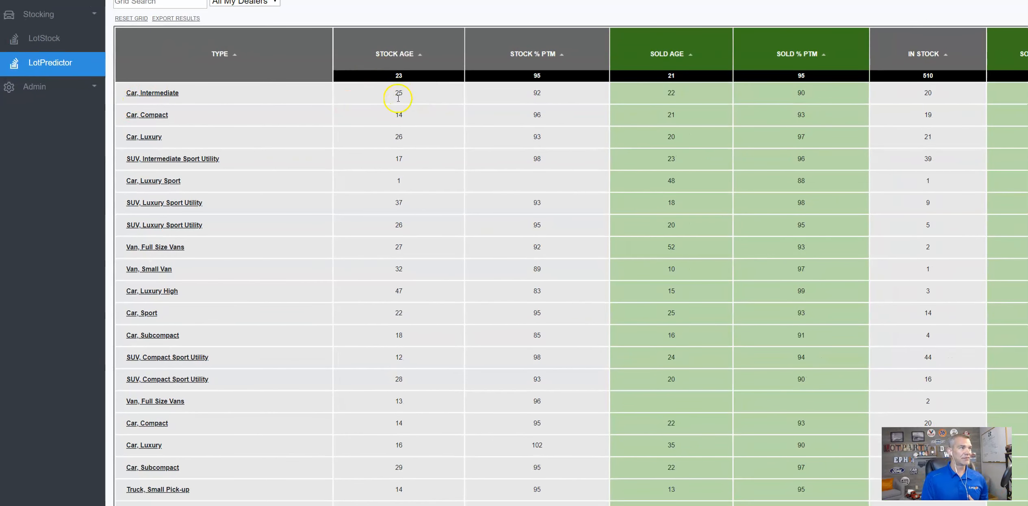
mouse_move(571, 85)
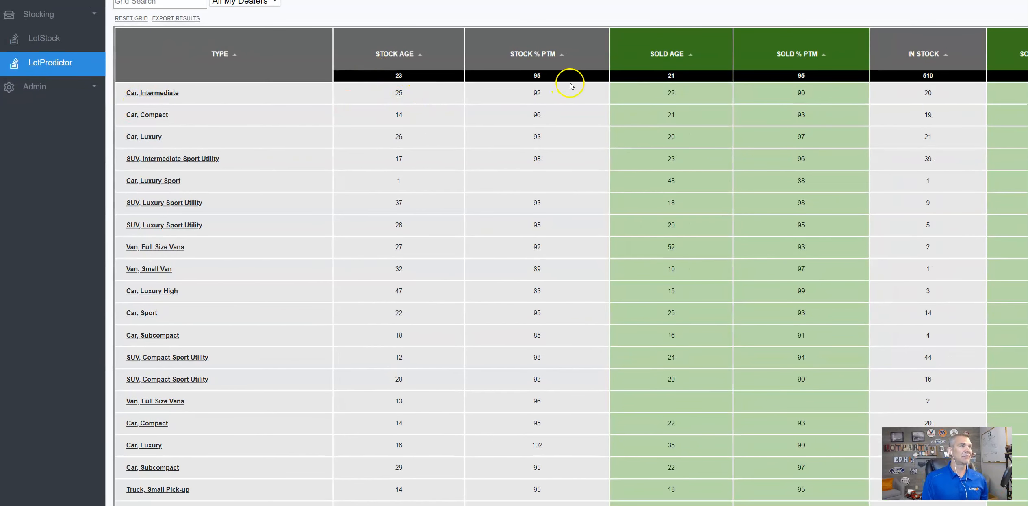
mouse_move(528, 92)
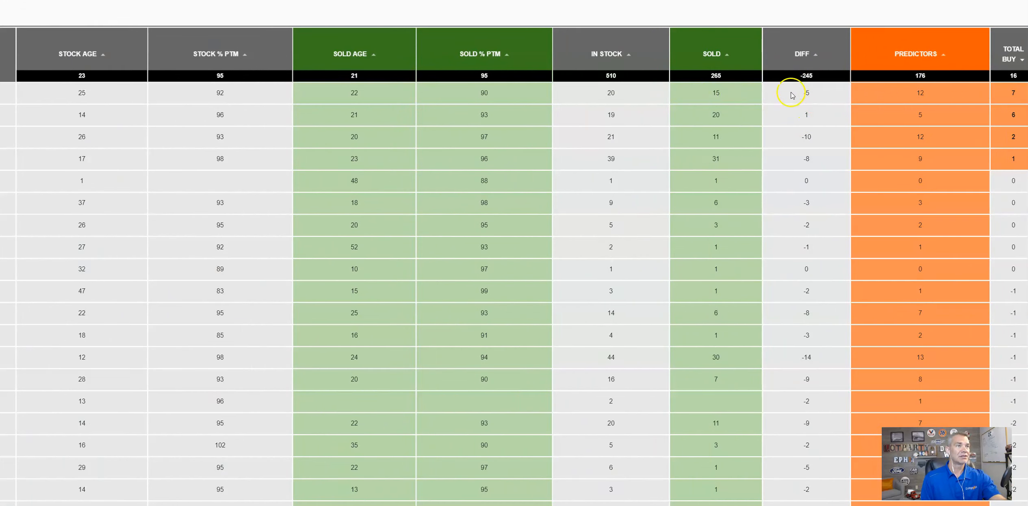
mouse_move(809, 89)
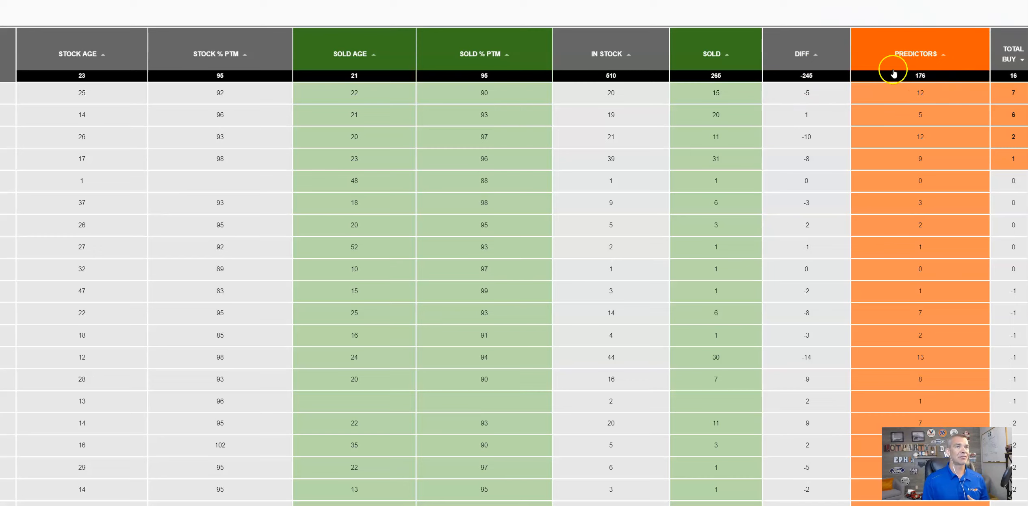
mouse_move(378, 93)
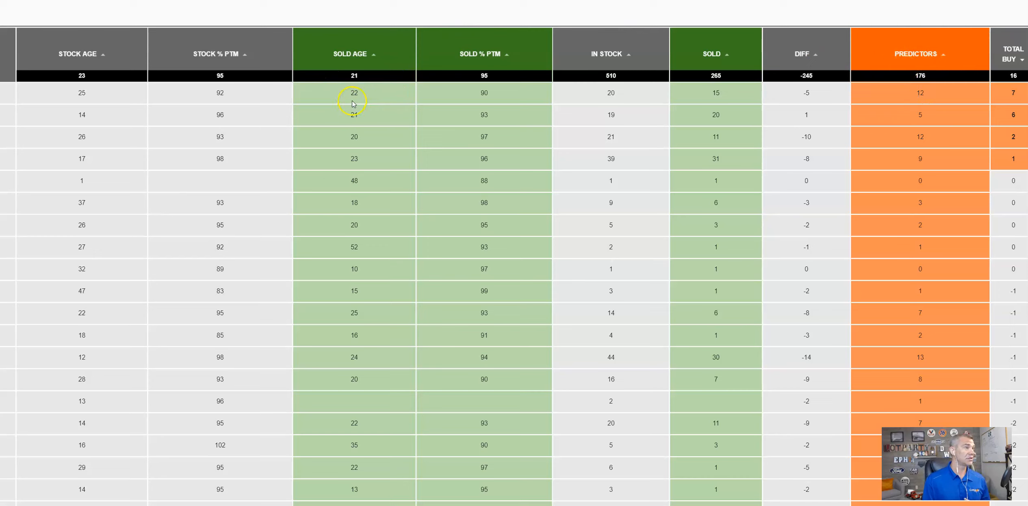
mouse_move(866, 110)
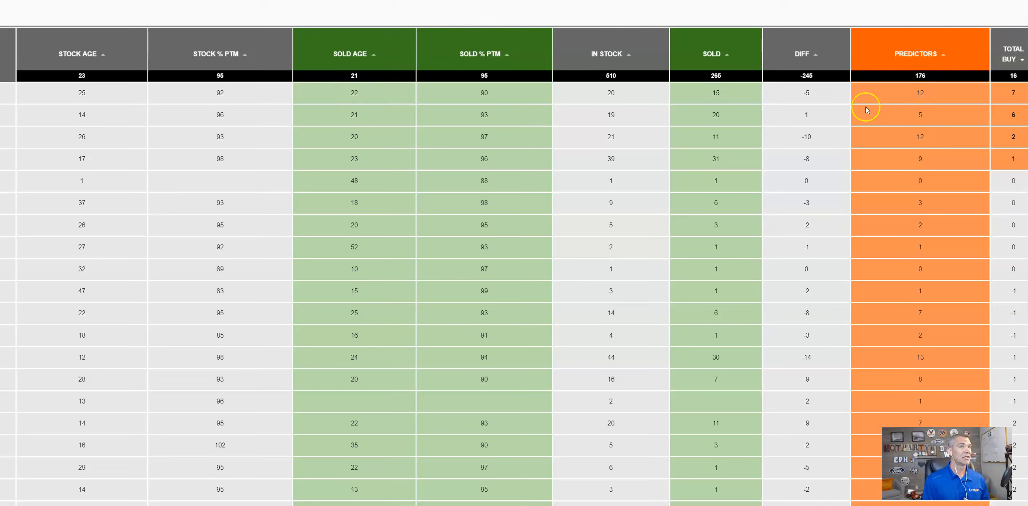
mouse_move(927, 87)
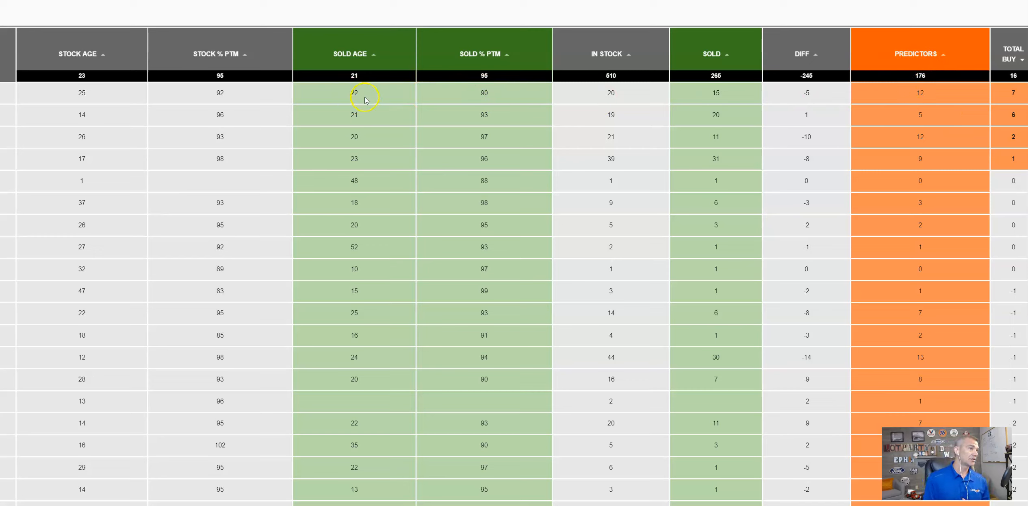
mouse_move(502, 92)
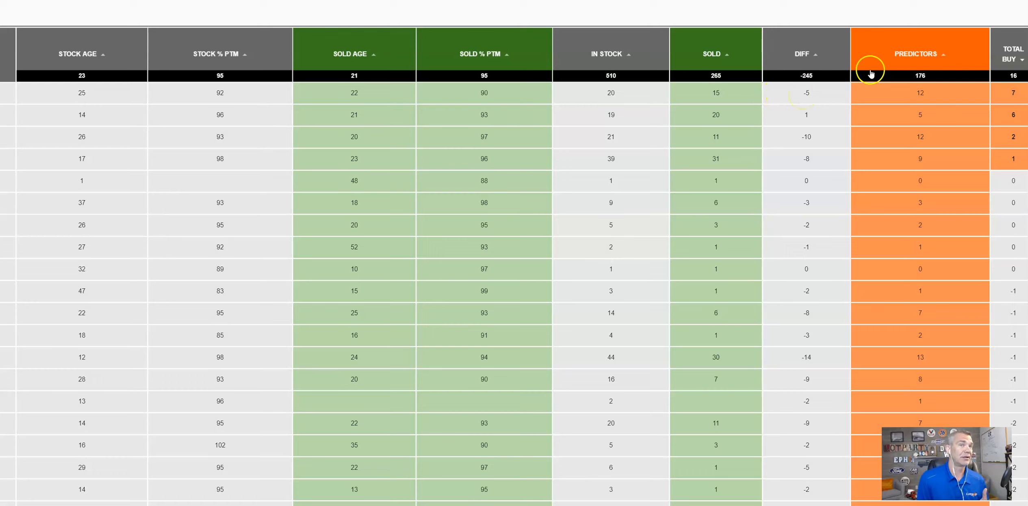
mouse_move(967, 100)
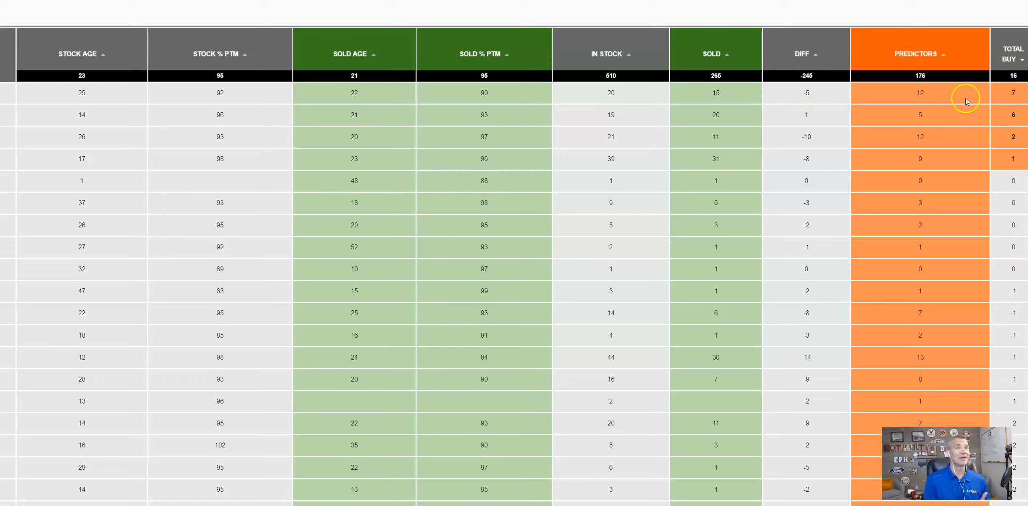
mouse_move(1008, 106)
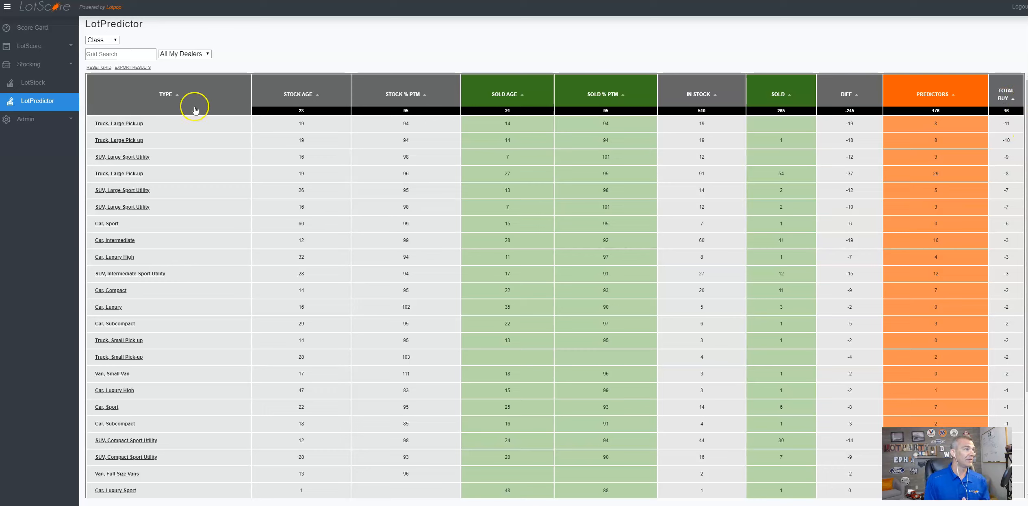
mouse_move(367, 125)
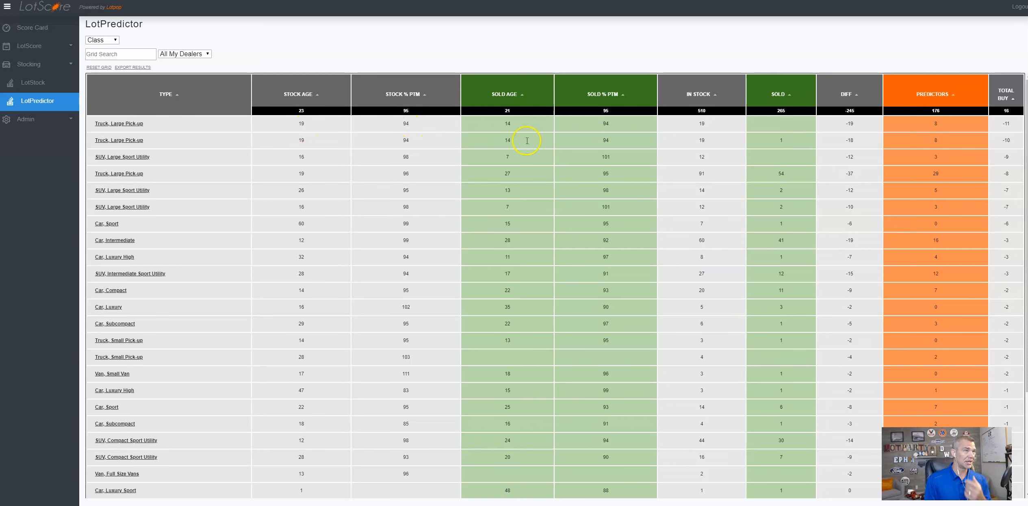
left_click(1006, 94)
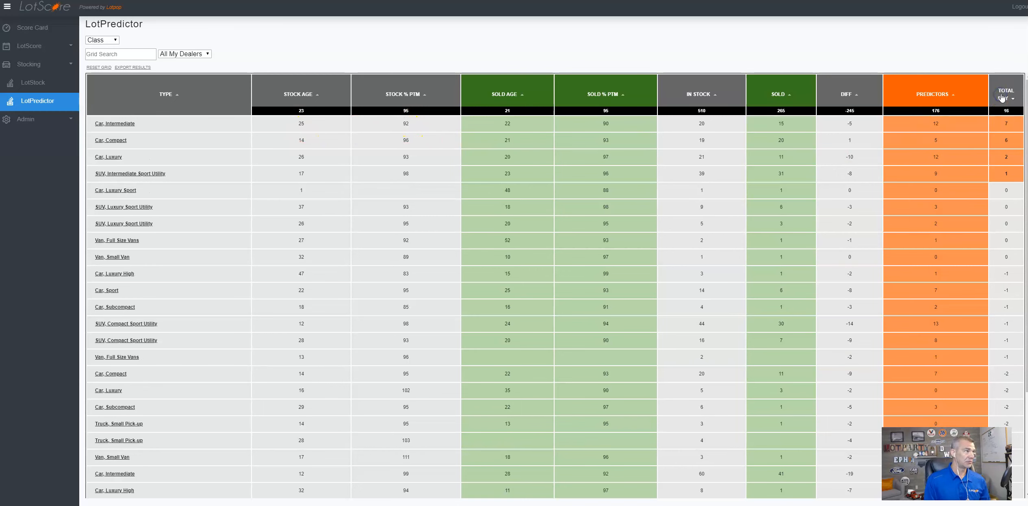
left_click(102, 40)
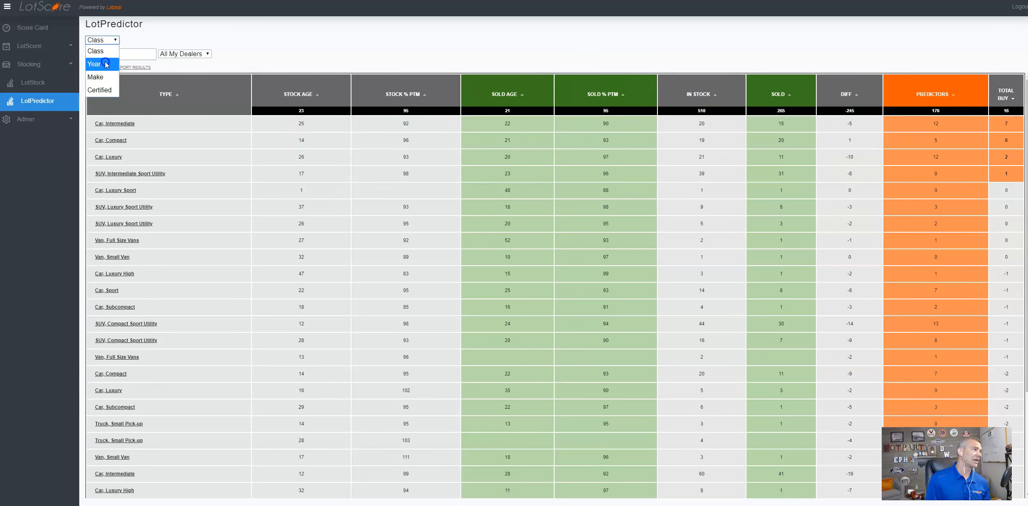
left_click(95, 64)
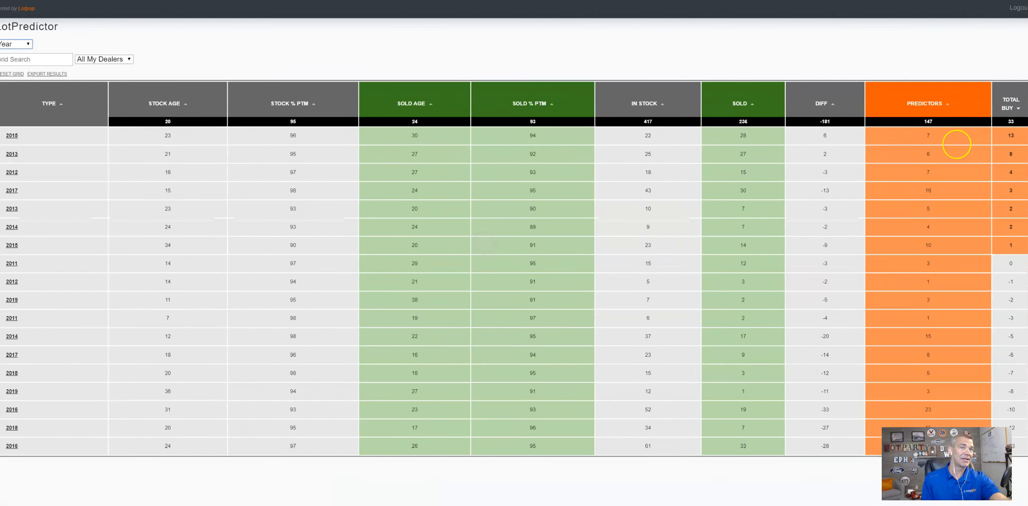
left_click(7, 8)
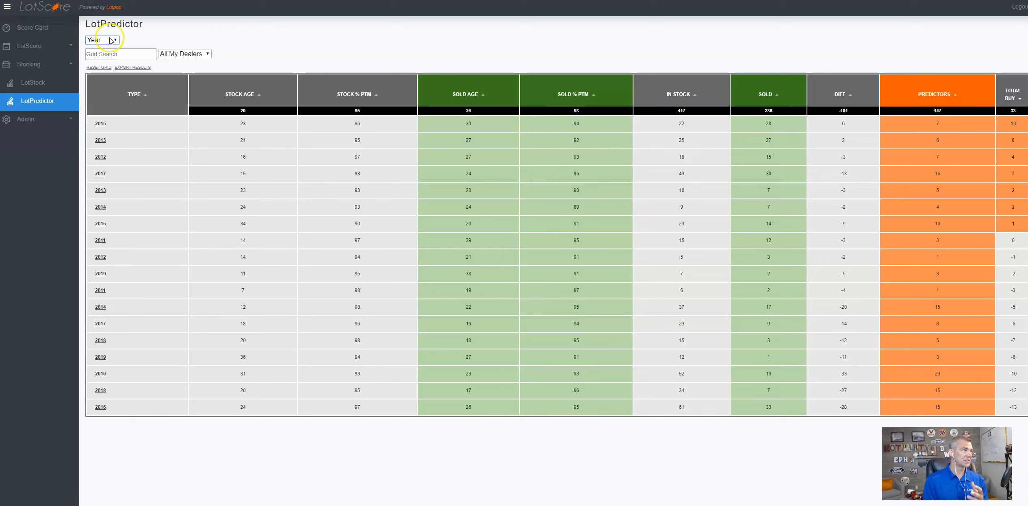
Step: Change the grid grouping from Year to Make, with GMC leading at 5 total buy
left_click(101, 40)
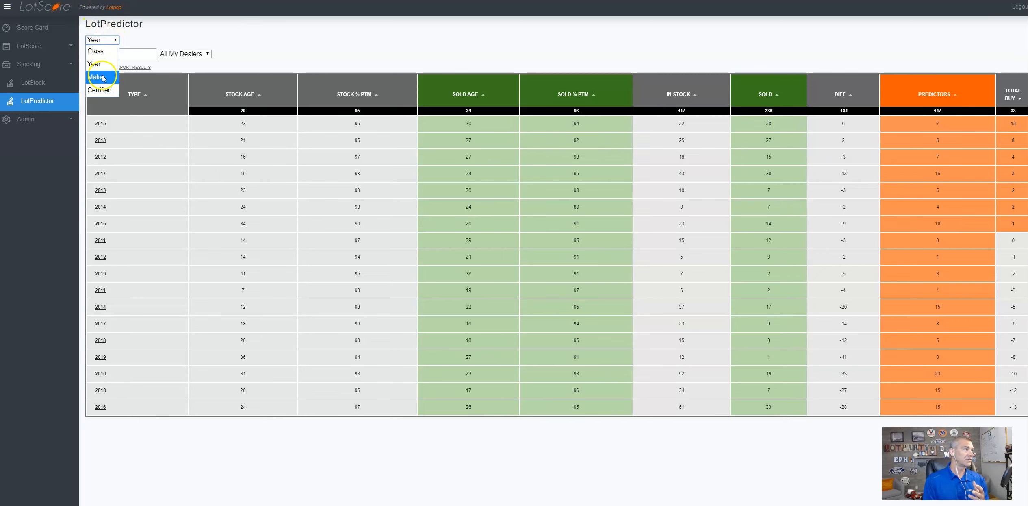
left_click(96, 77)
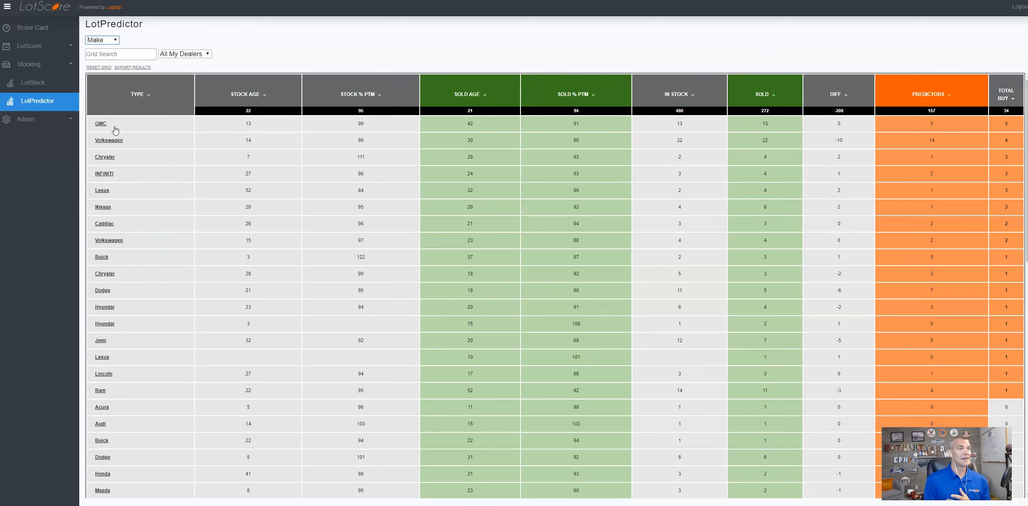
mouse_move(769, 118)
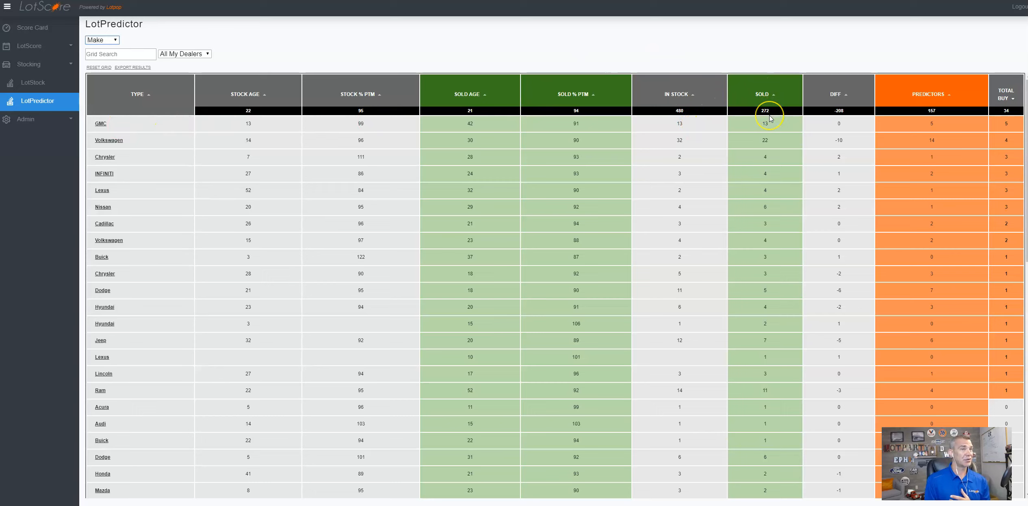
mouse_move(843, 127)
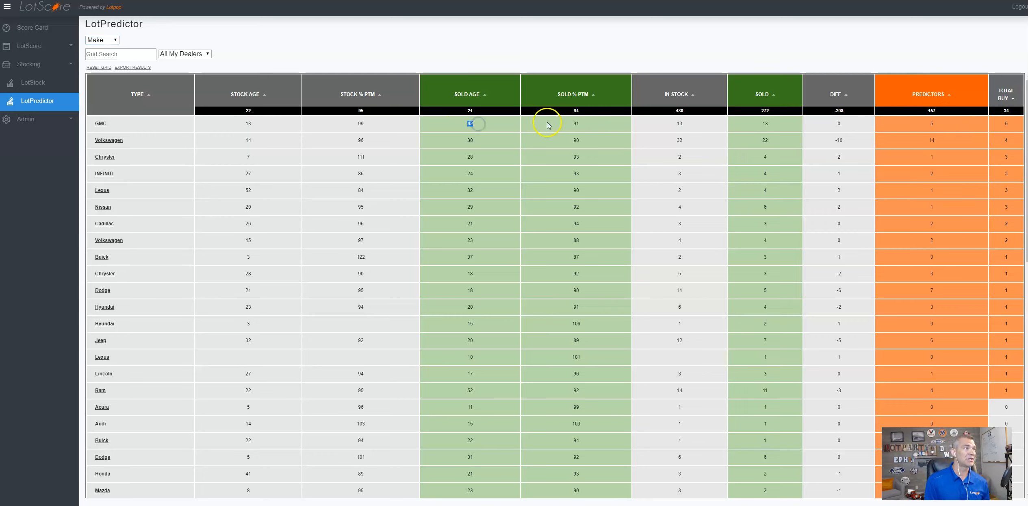
mouse_move(507, 125)
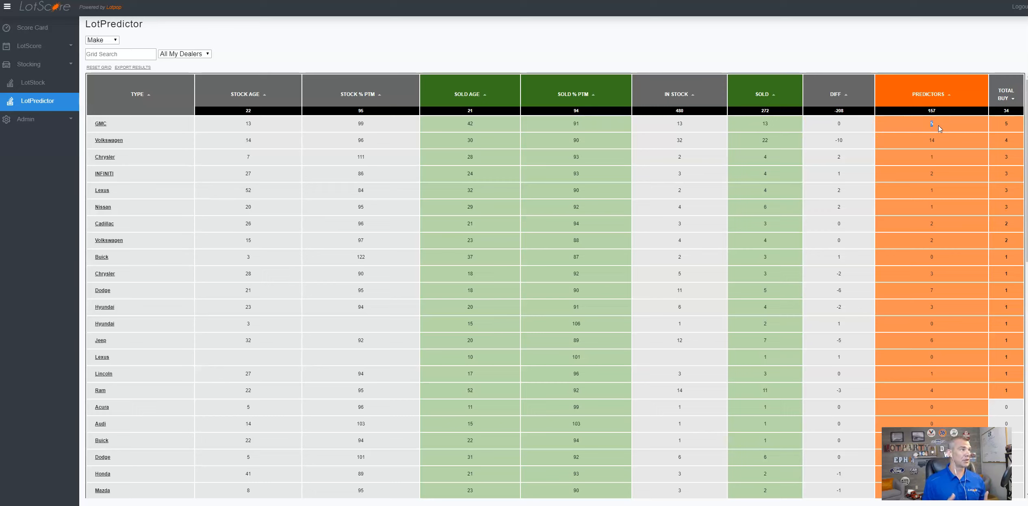
left_click(101, 39)
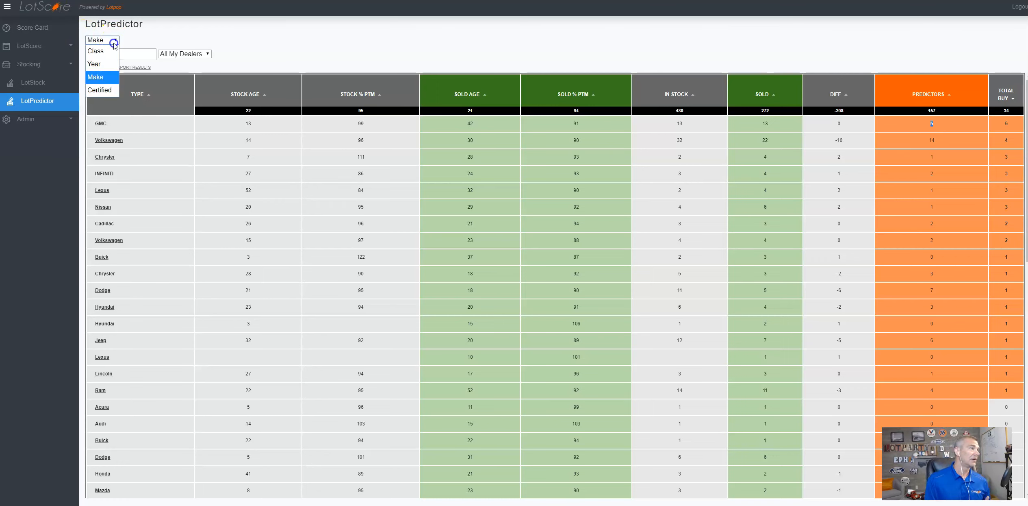
left_click(99, 89)
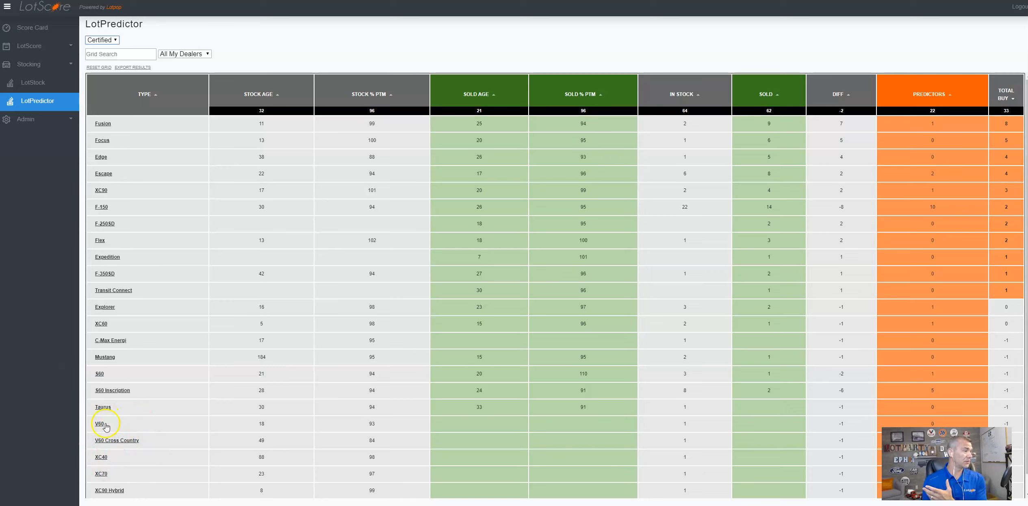
mouse_move(98, 472)
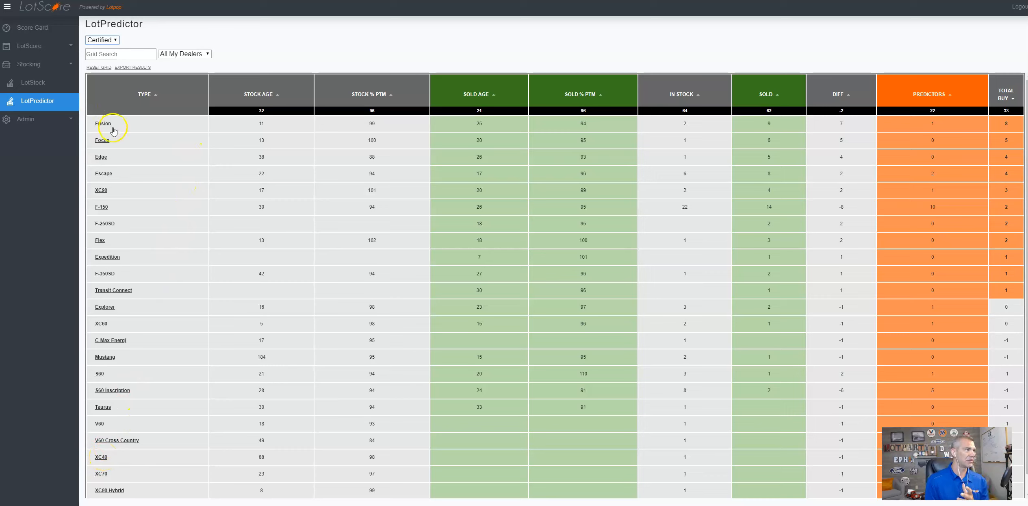
mouse_move(619, 138)
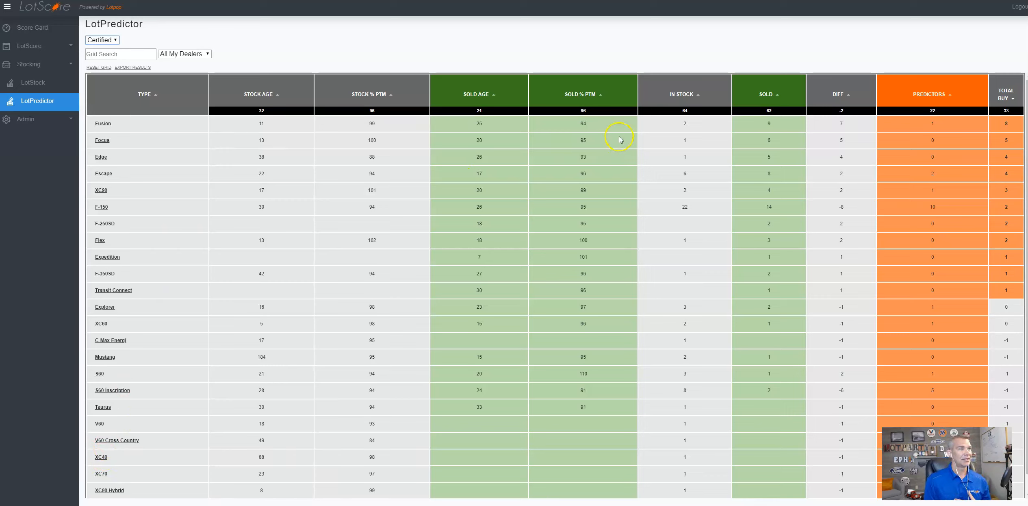
mouse_move(378, 120)
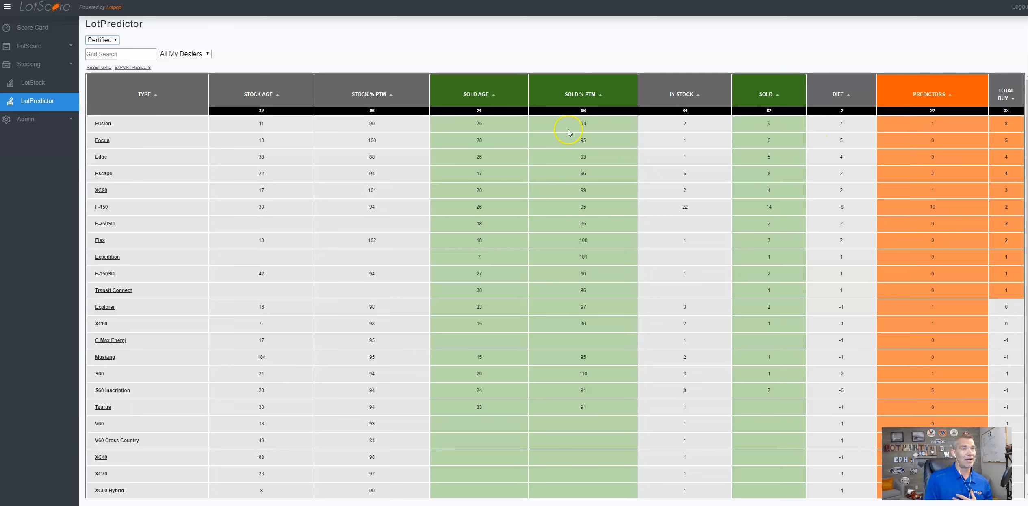
mouse_move(952, 101)
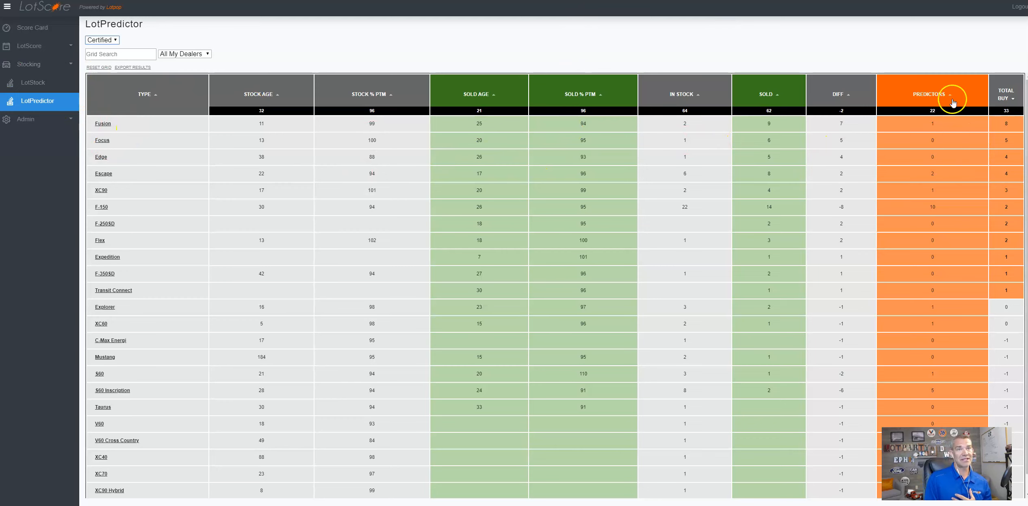
mouse_move(996, 174)
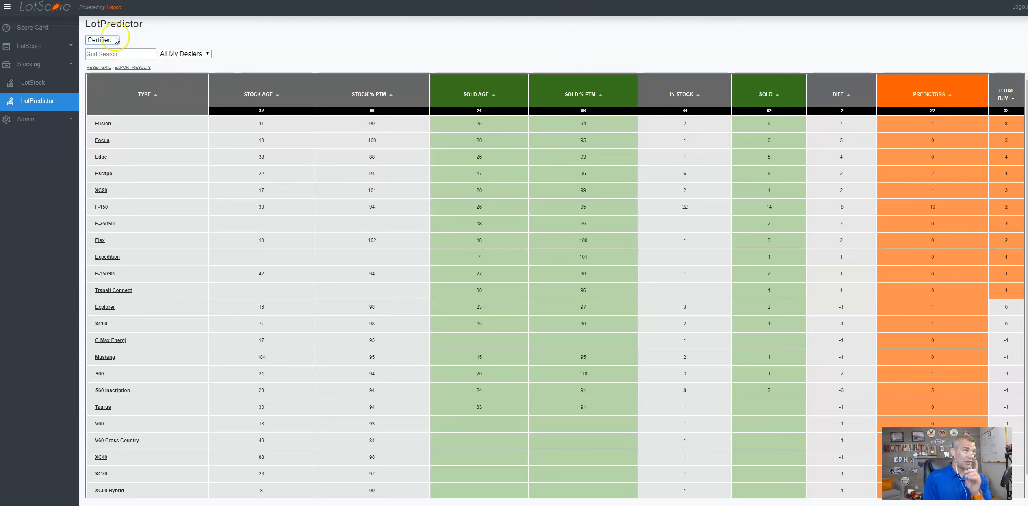
left_click(102, 40)
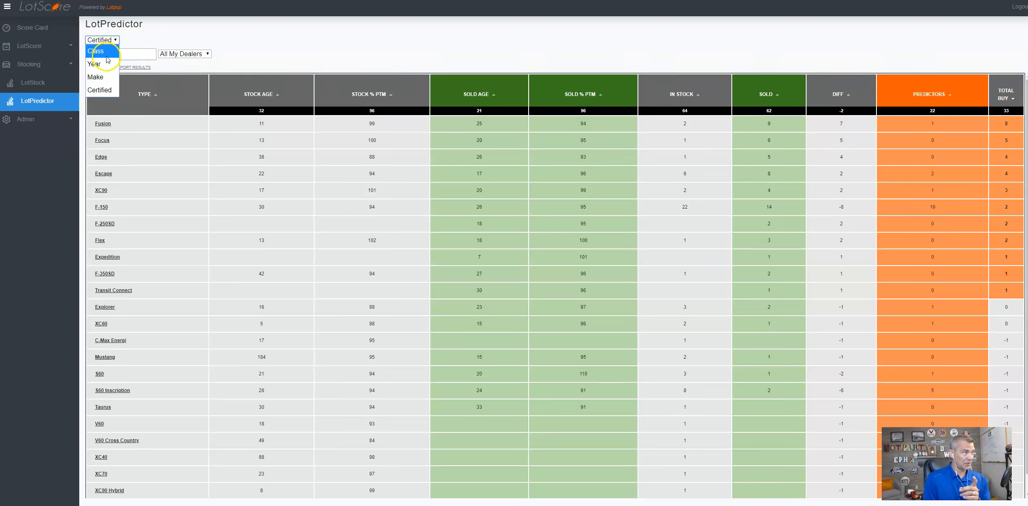
left_click(95, 51)
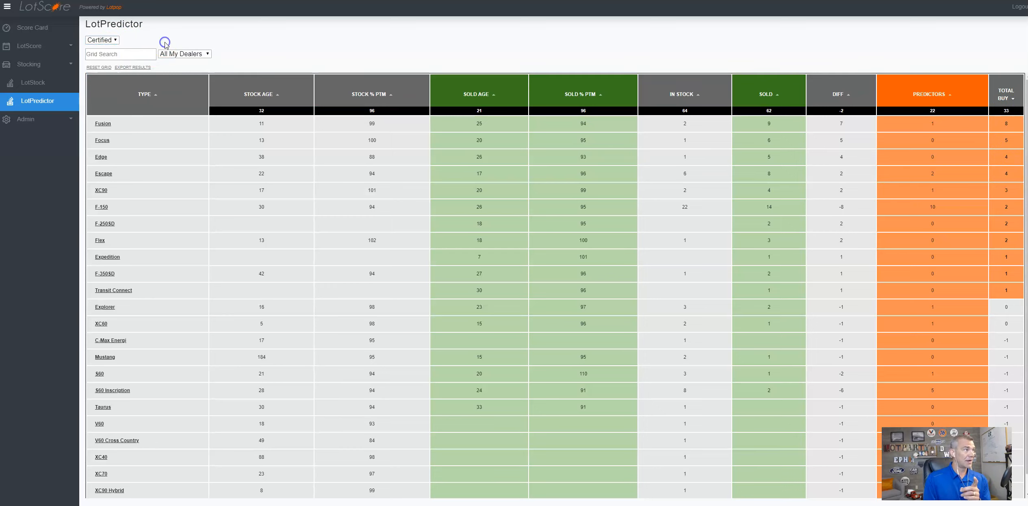
left_click(33, 82)
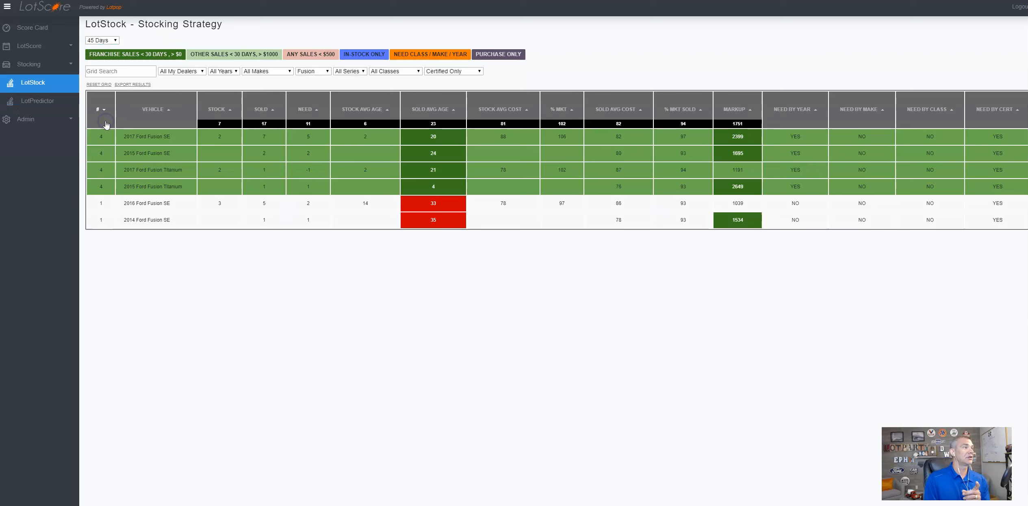
mouse_move(393, 169)
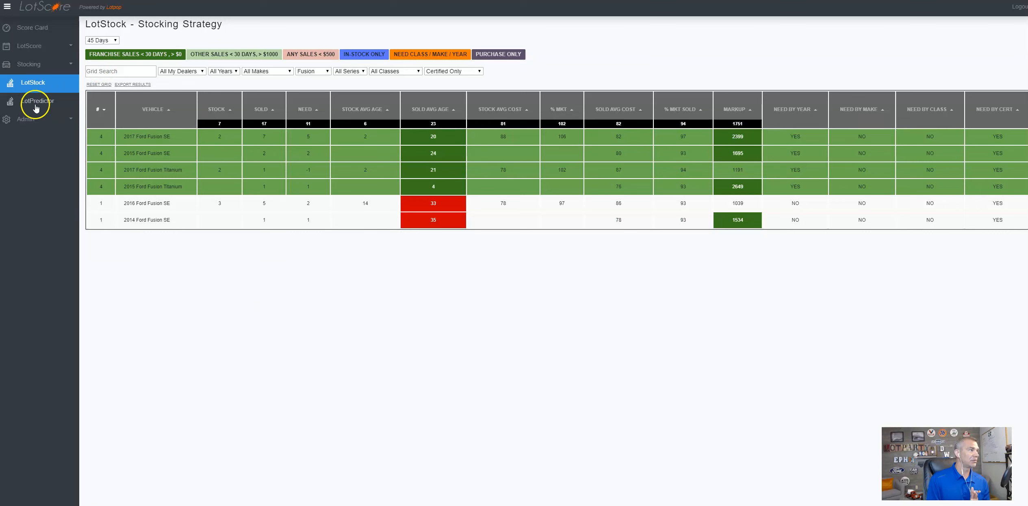
left_click(36, 101)
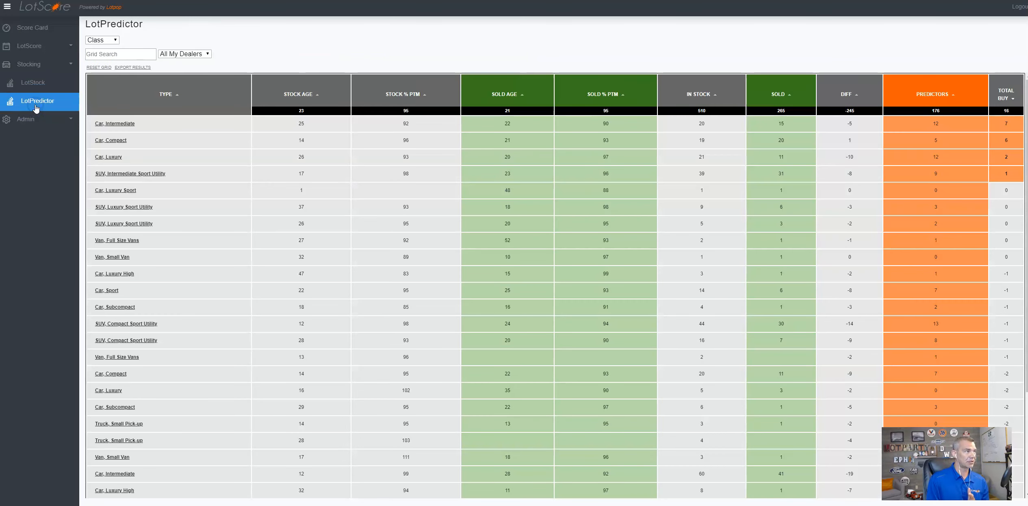
left_click(101, 40)
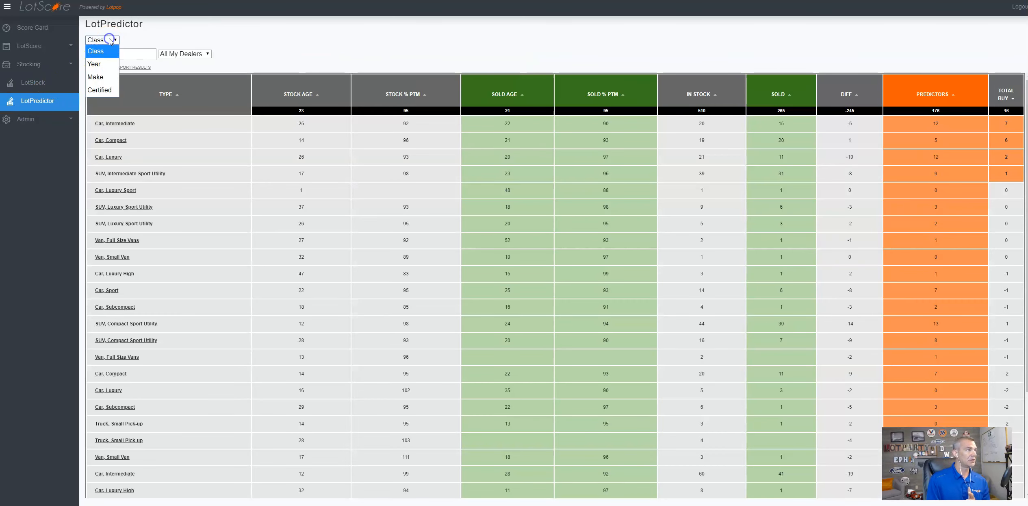
left_click(99, 90)
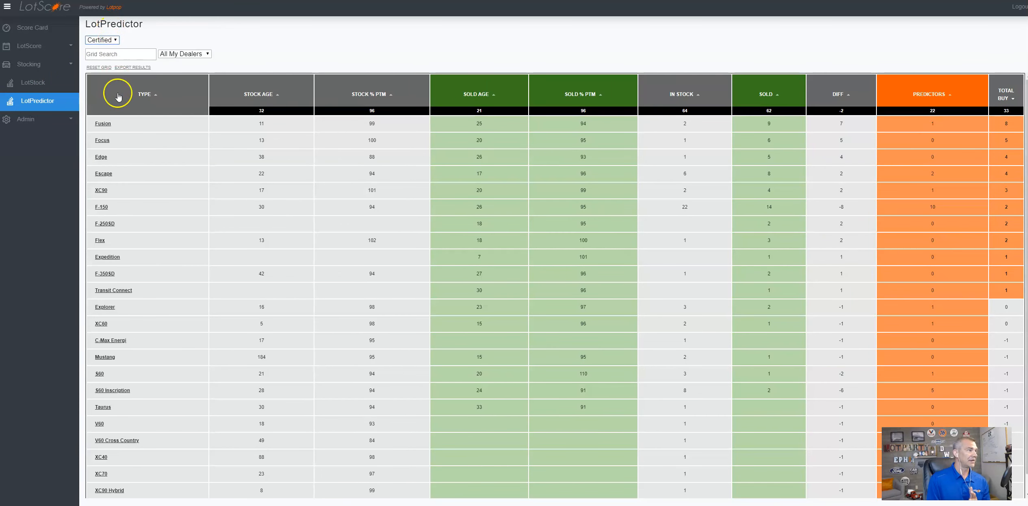
left_click(32, 82)
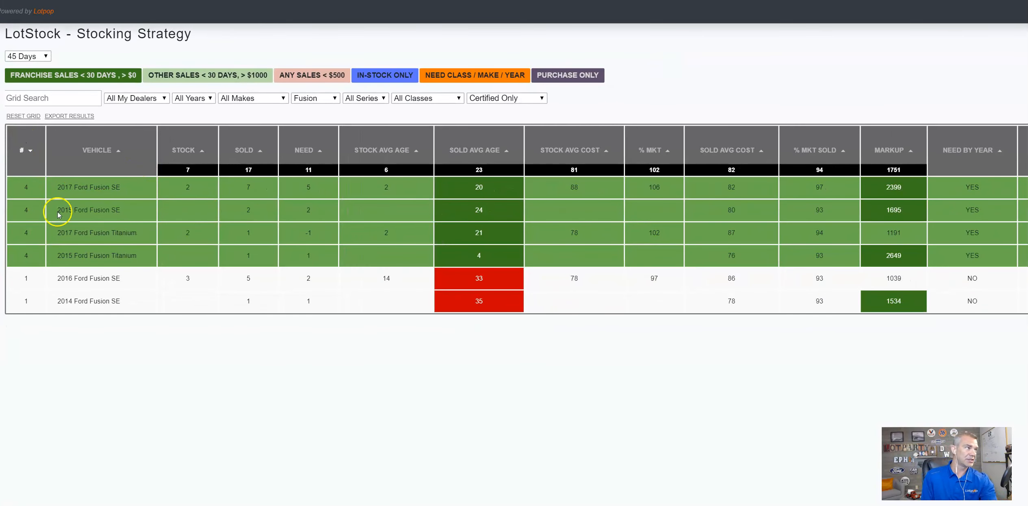
mouse_move(54, 234)
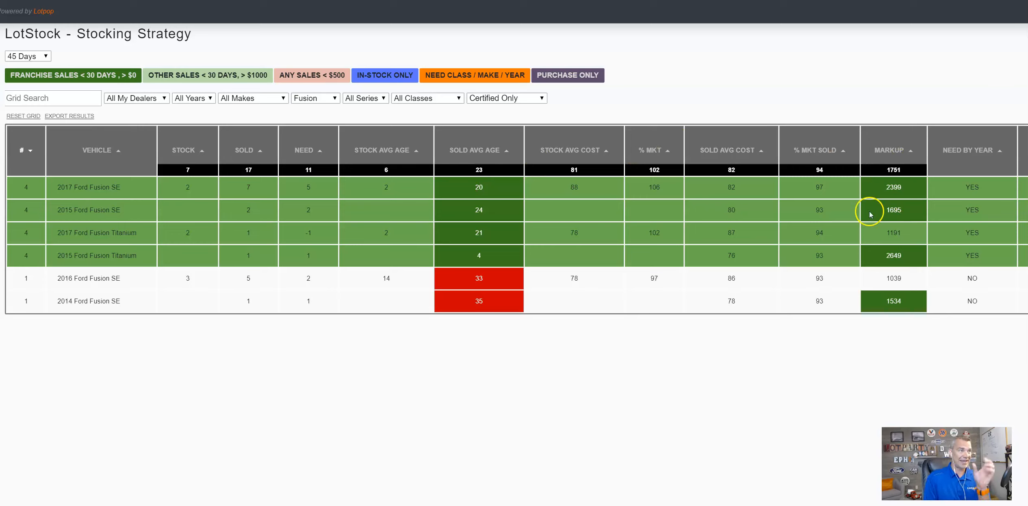
mouse_move(237, 287)
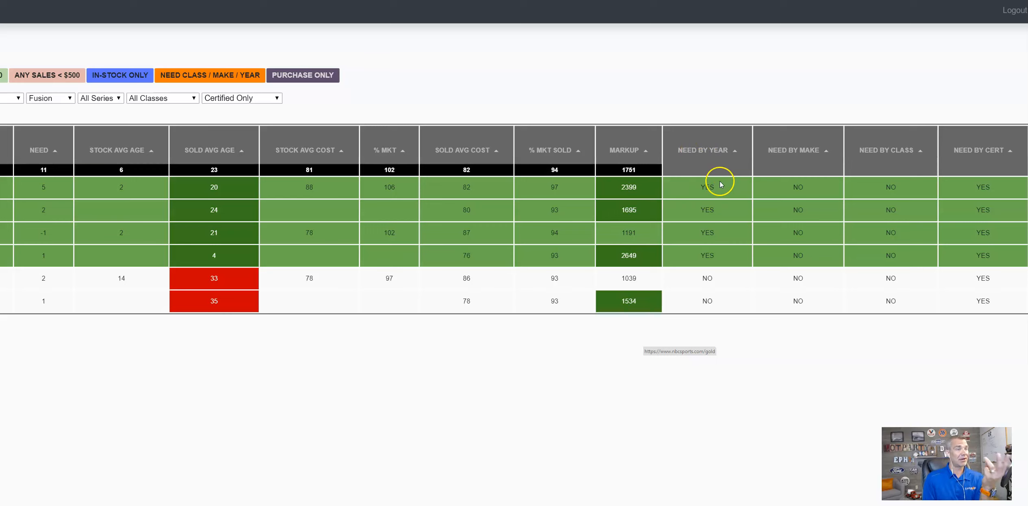
mouse_move(614, 186)
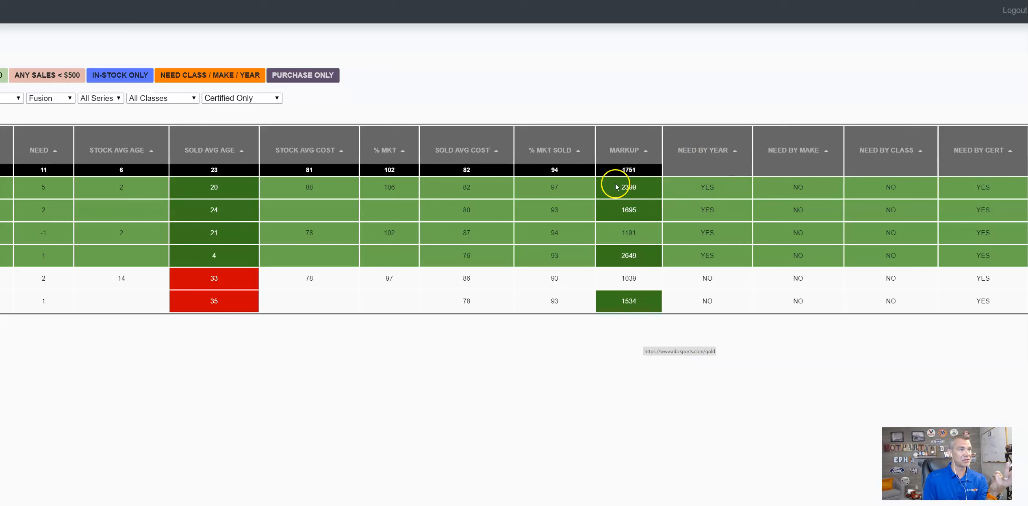
mouse_move(691, 189)
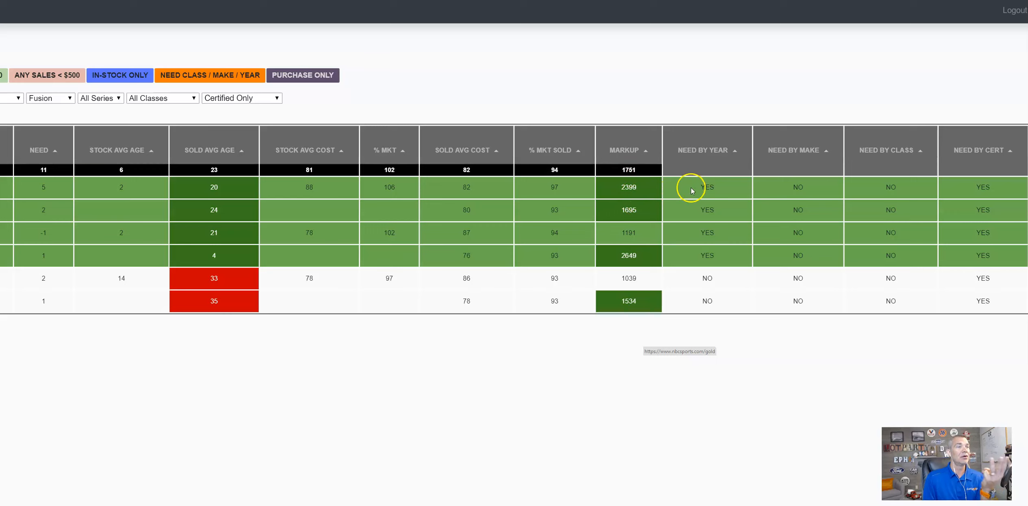
mouse_move(816, 191)
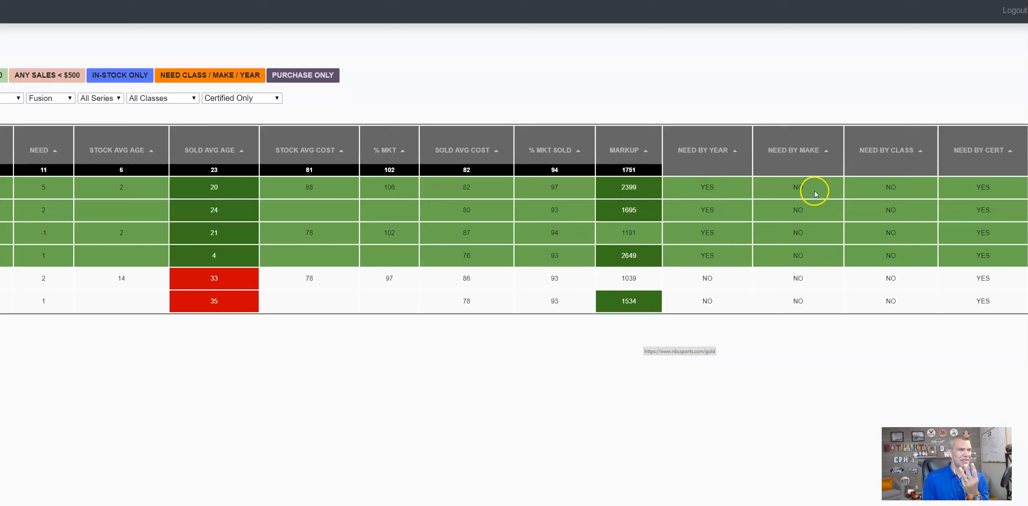
mouse_move(841, 169)
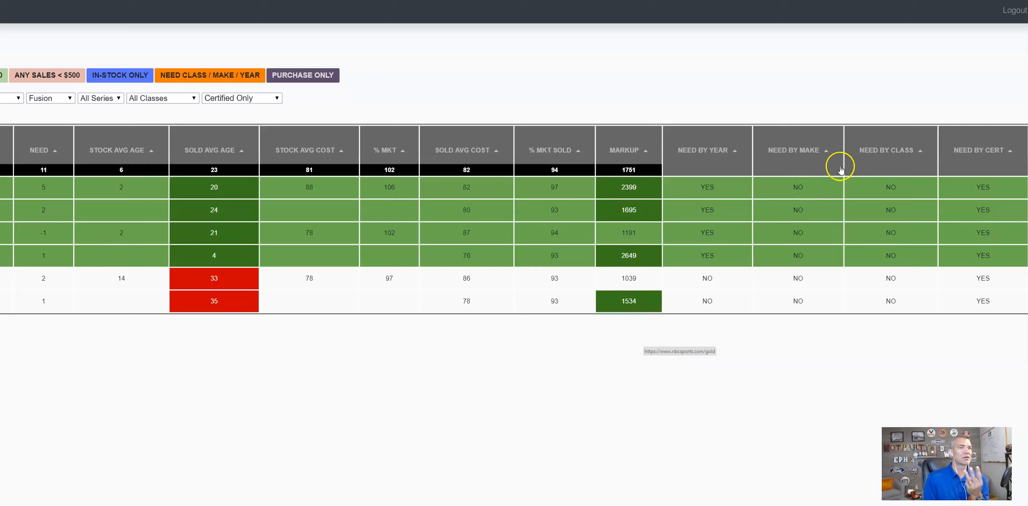
mouse_move(902, 175)
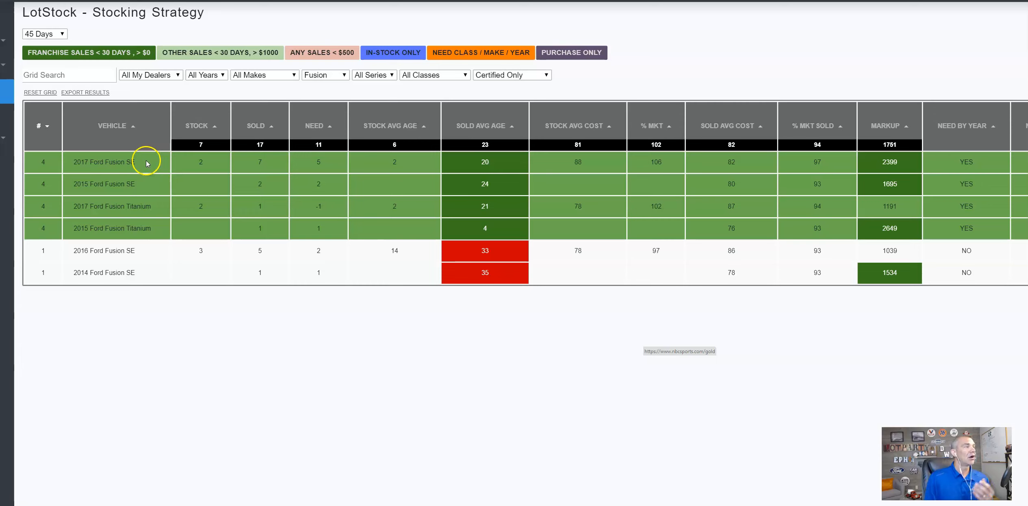
mouse_move(518, 209)
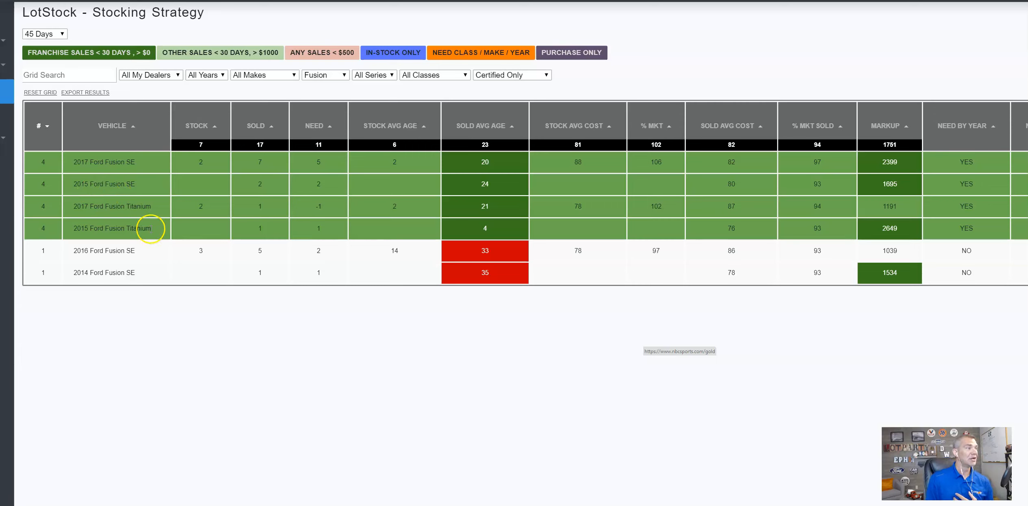
Step: Return to the LotStock Stocking Strategy grid listing all models, total need 319
double_click(114, 228)
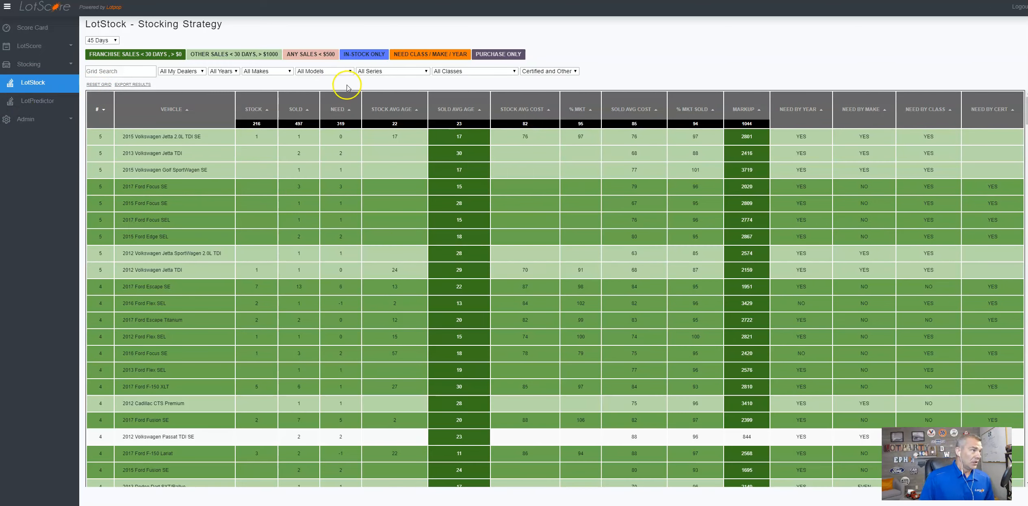
mouse_move(362, 145)
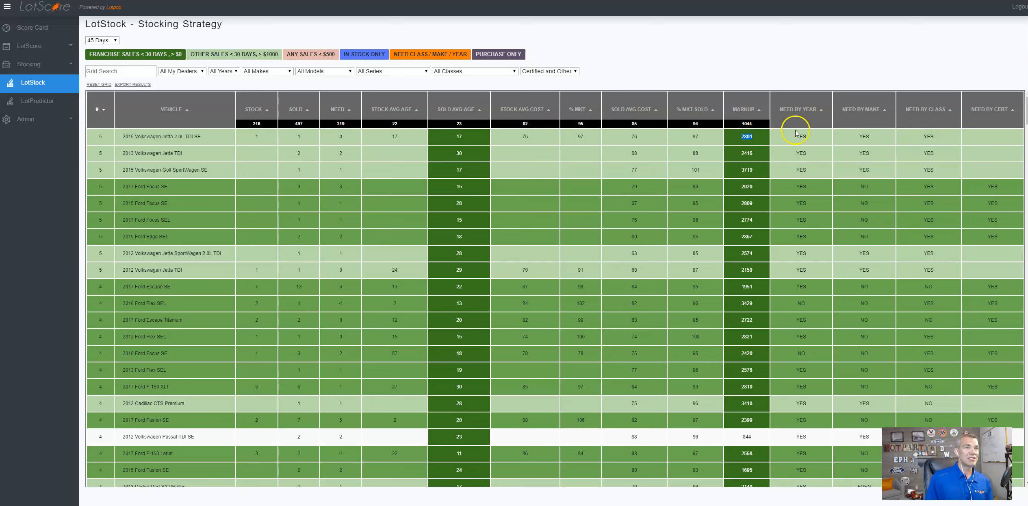
mouse_move(935, 140)
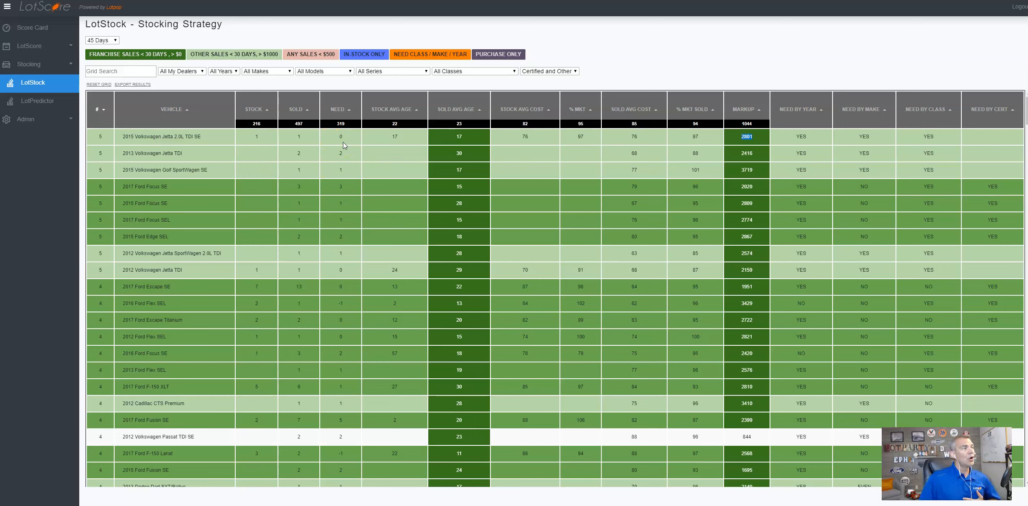
left_click(223, 70)
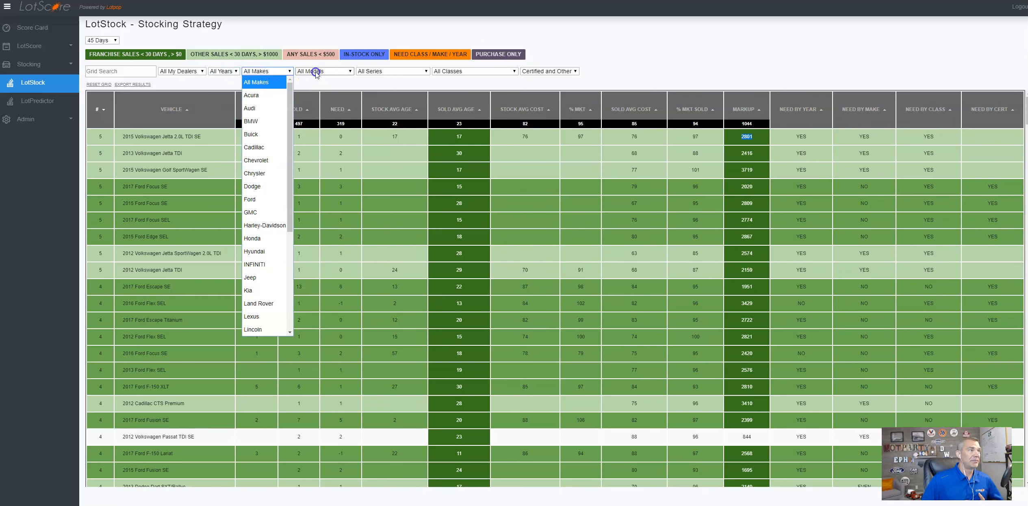
left_click(391, 70)
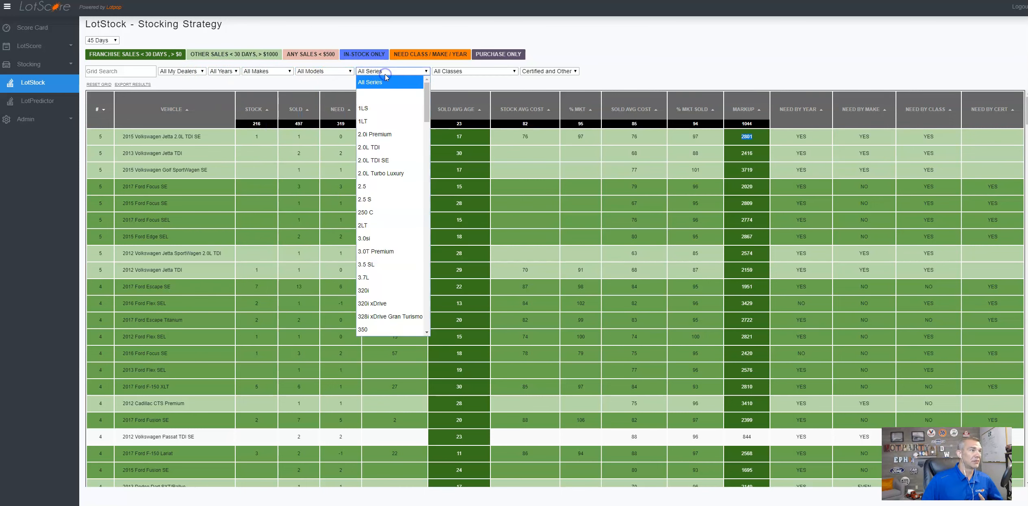
left_click(474, 70)
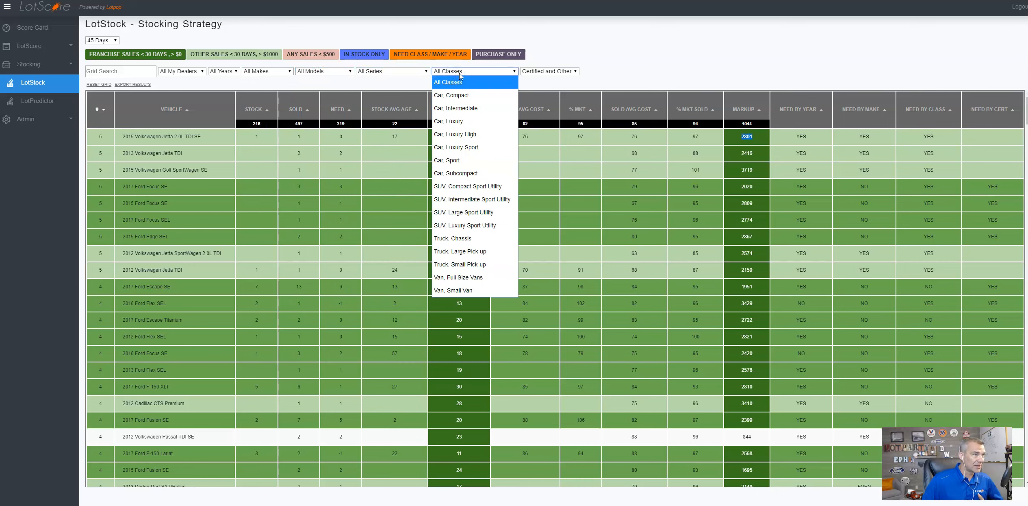
left_click(549, 71)
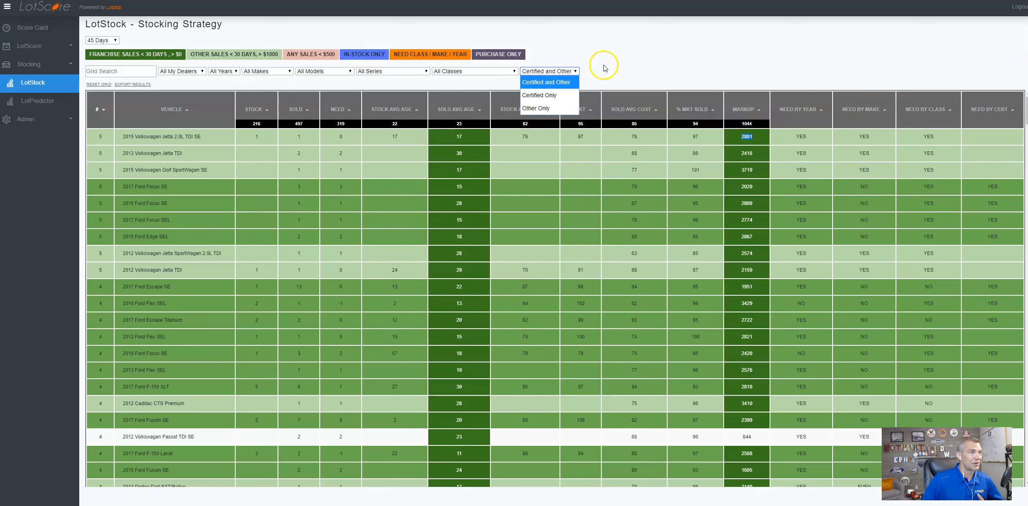
left_click(549, 71)
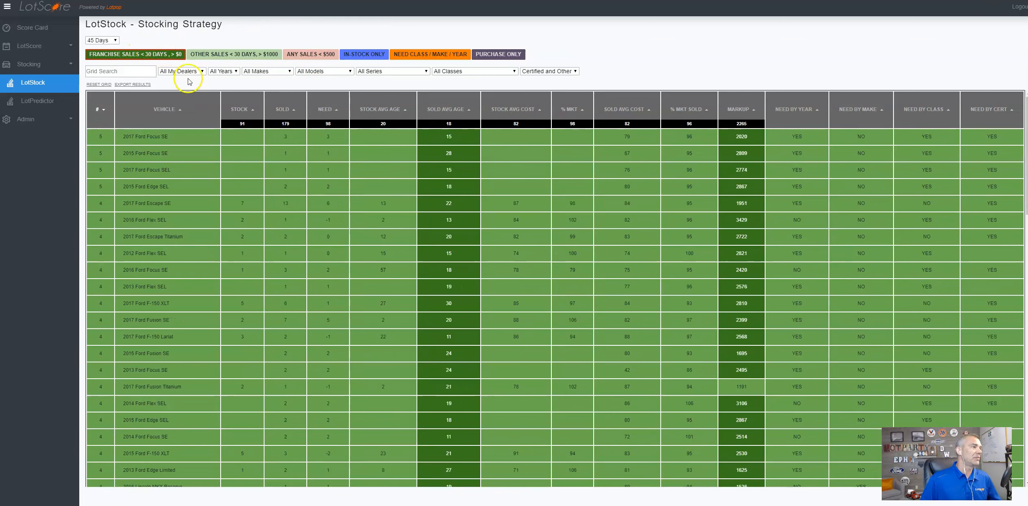
mouse_move(230, 354)
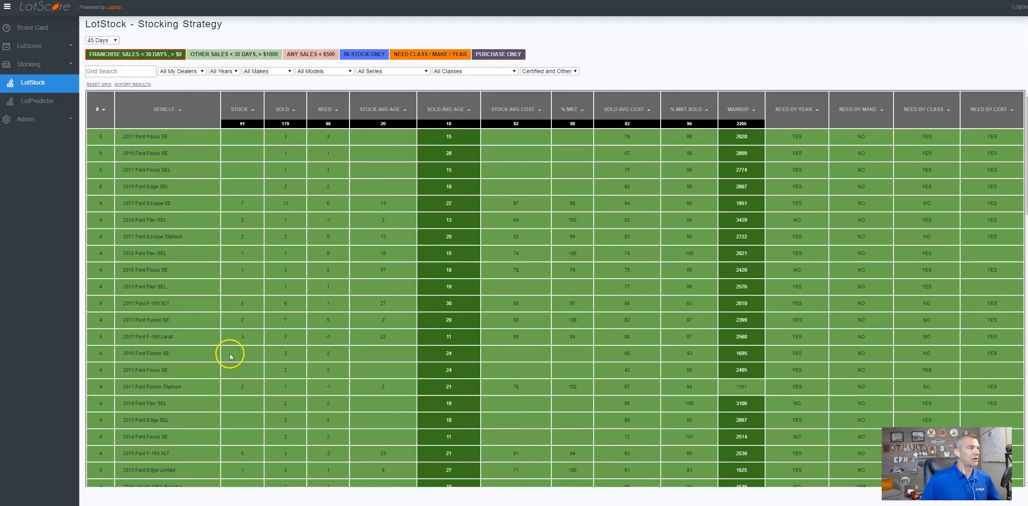
mouse_move(141, 326)
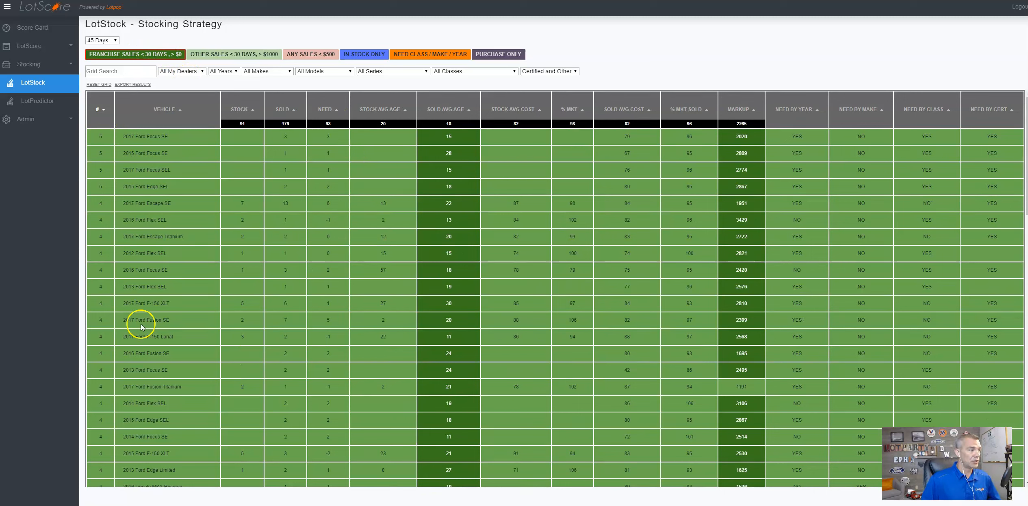
Step: Sort the franchise-filtered grid by Need descending, with 2017 Escape SE first at 6
left_click(327, 109)
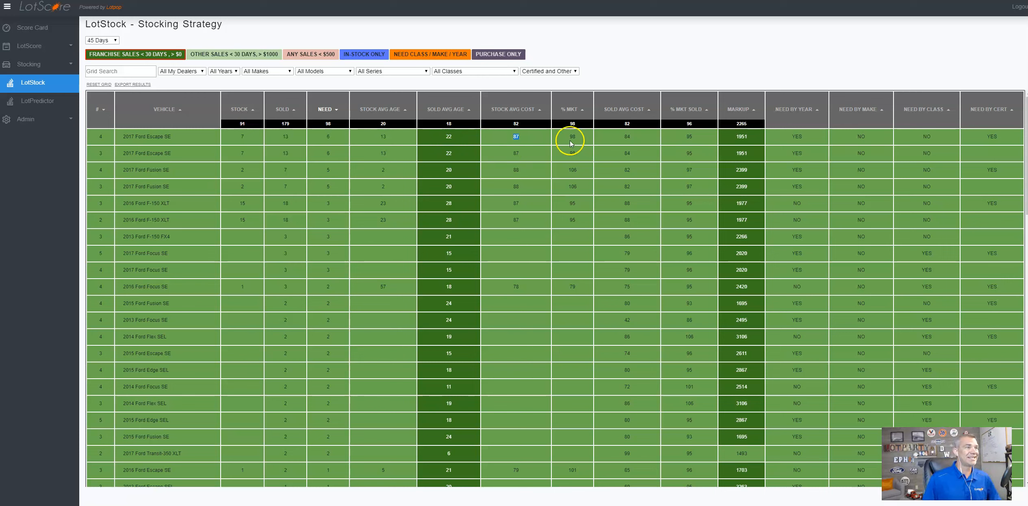
mouse_move(629, 141)
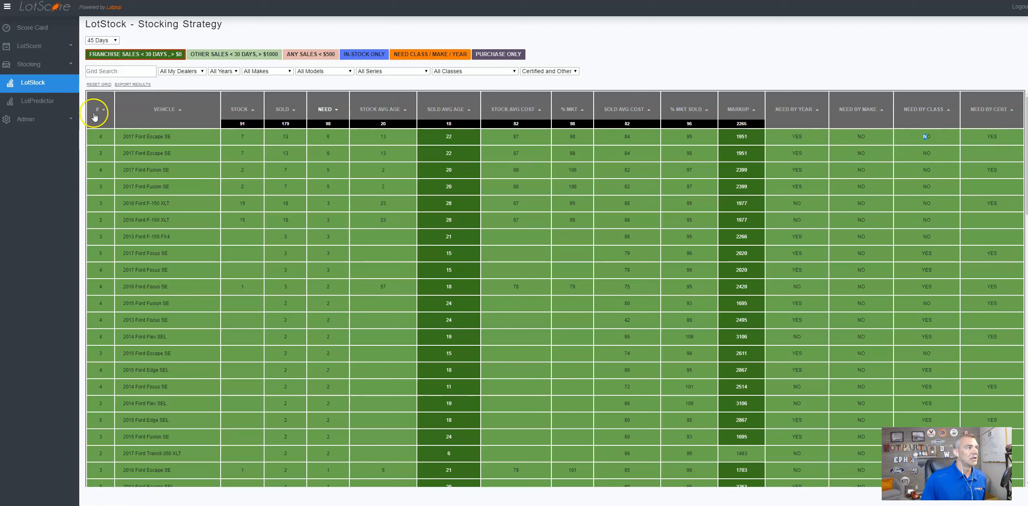
Step: Reorder by score and clear the franchise filter so all makes show, need totaling 319
left_click(96, 109)
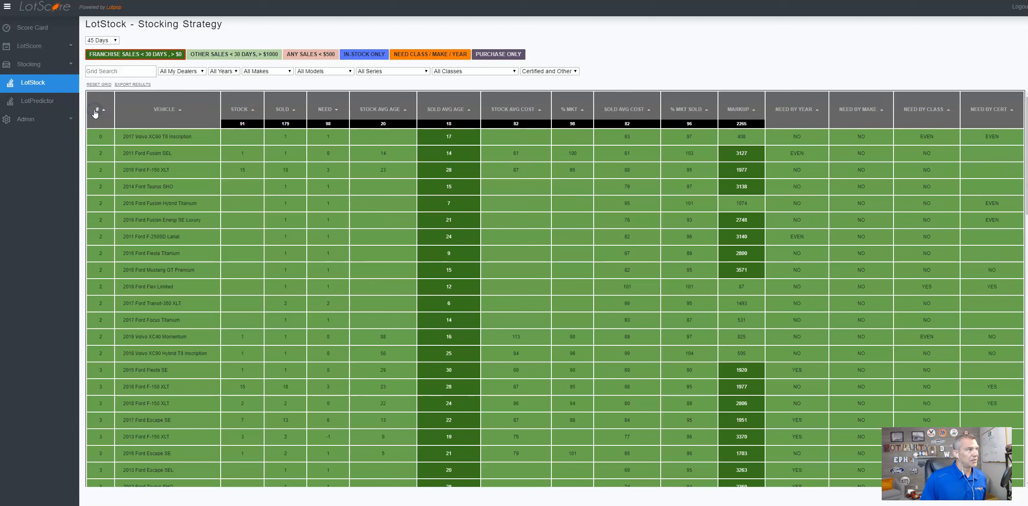
left_click(97, 109)
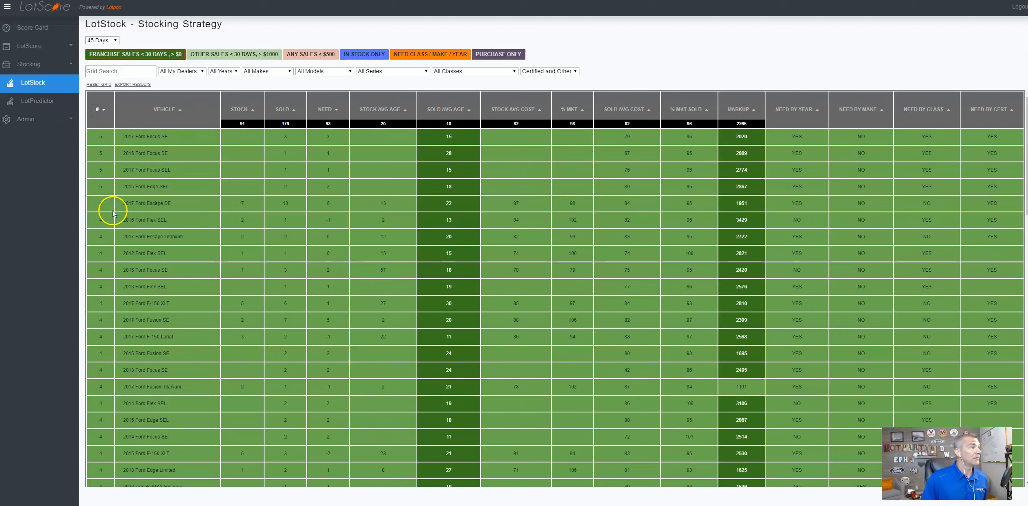
double_click(144, 137)
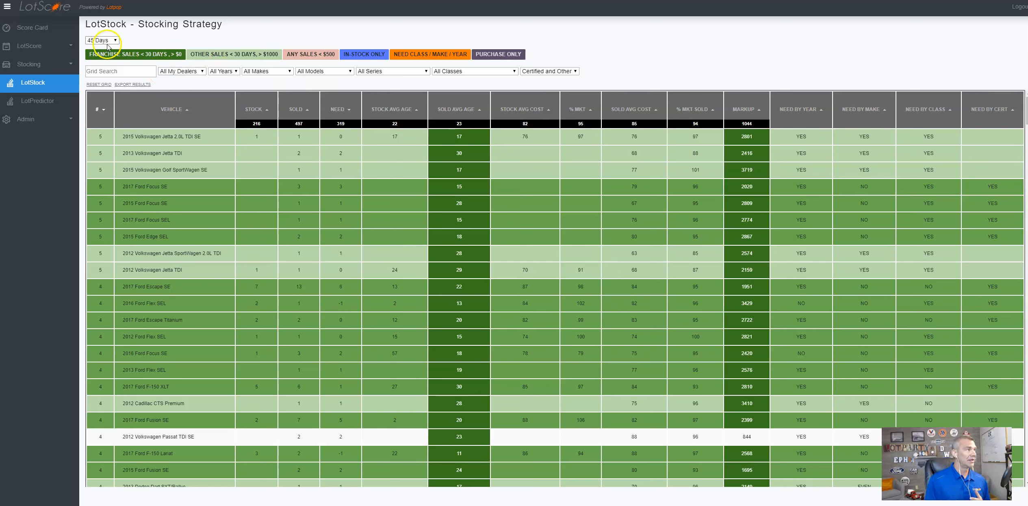
Step: Show the time-range options, from 14 days to 1 year, keeping 45 Days
left_click(102, 40)
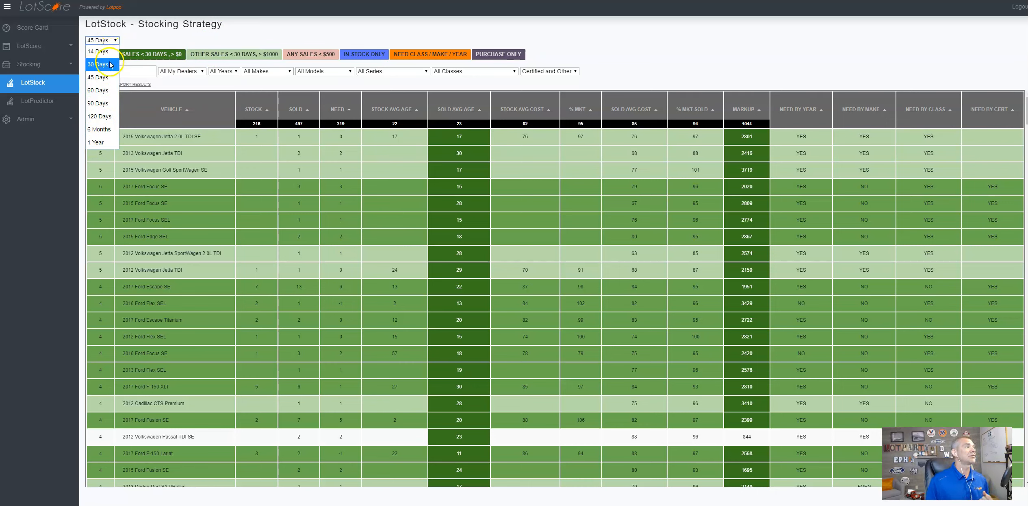
mouse_move(99, 116)
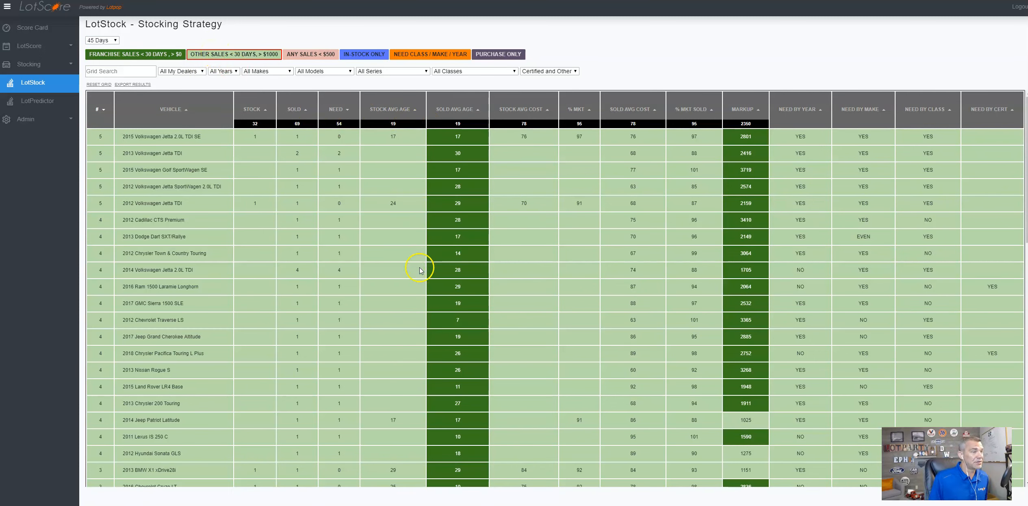
mouse_move(753, 210)
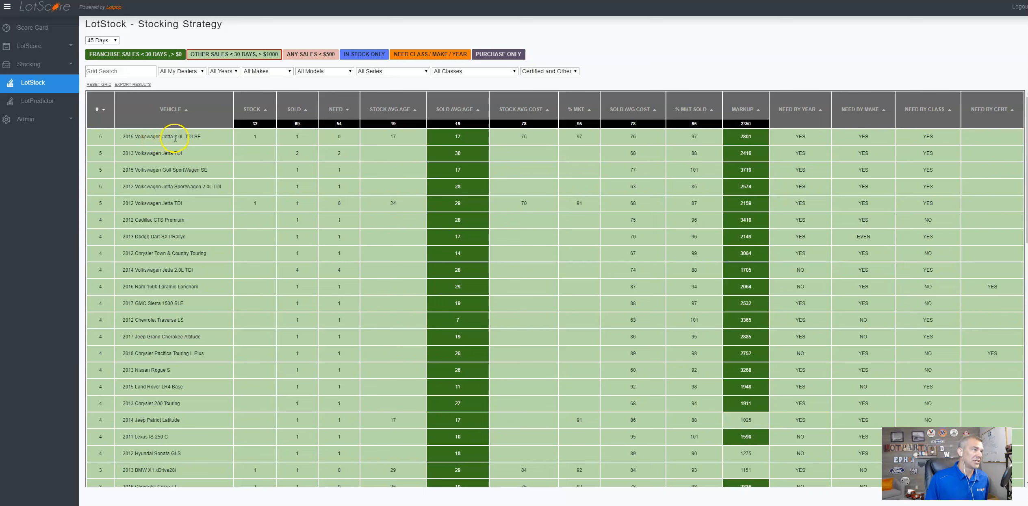
mouse_move(848, 170)
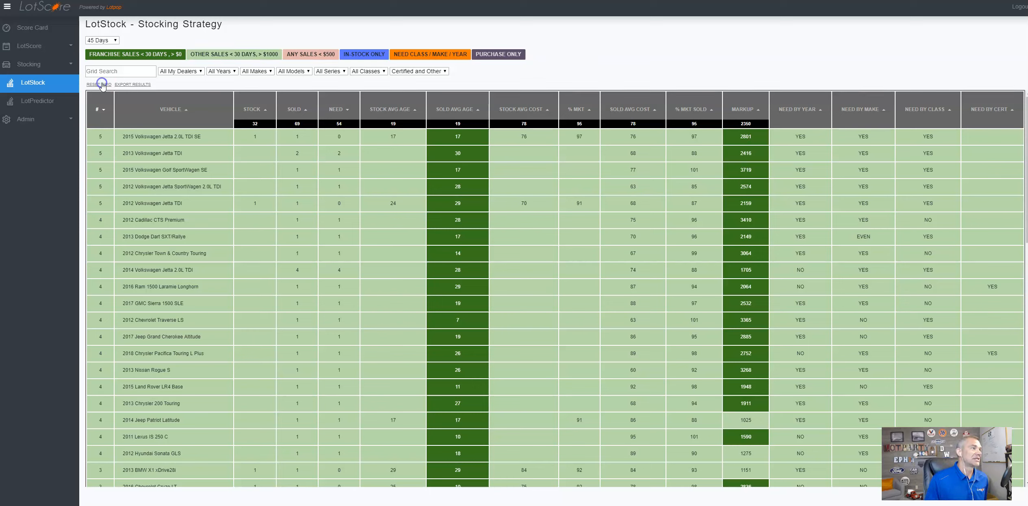
Step: Reset the grid, filter to sales under $500, and sort by Markup
left_click(365, 53)
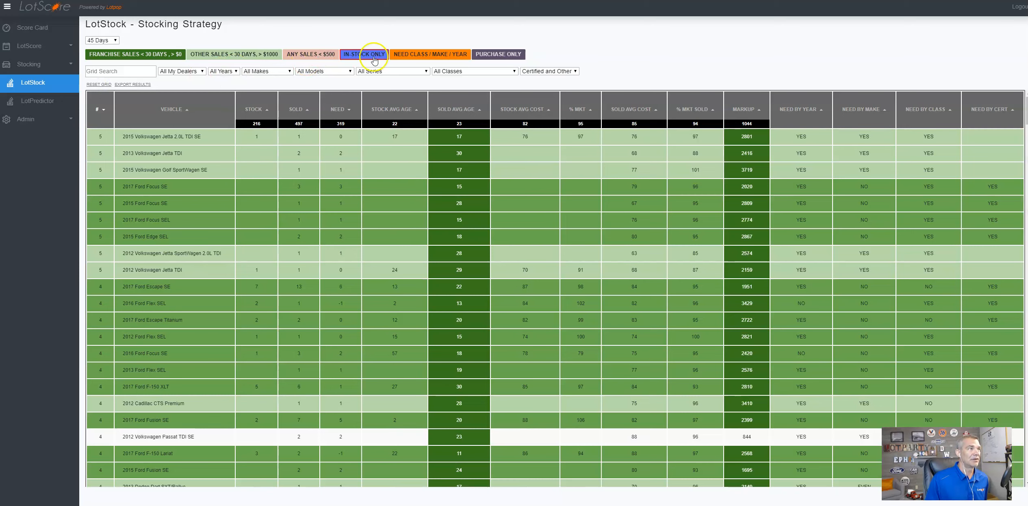
left_click(310, 54)
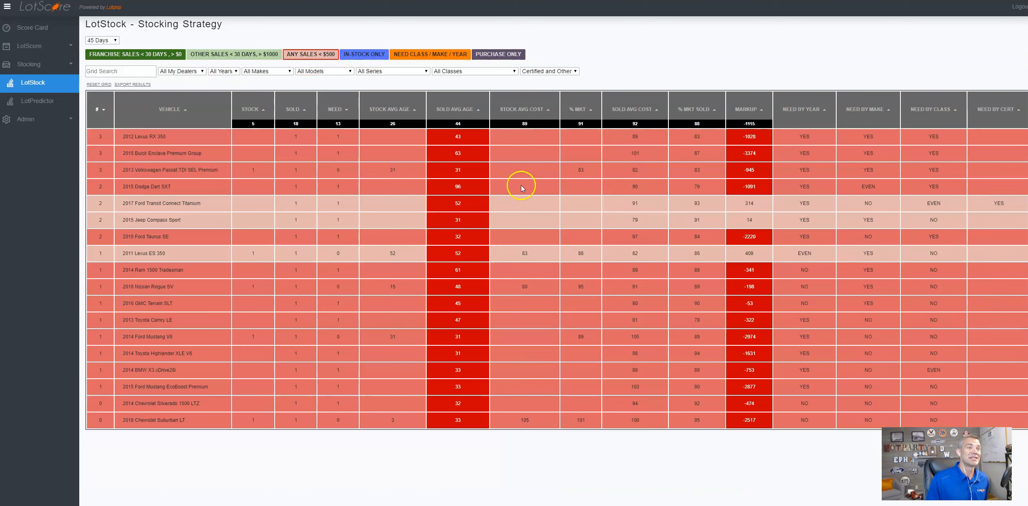
left_click(746, 109)
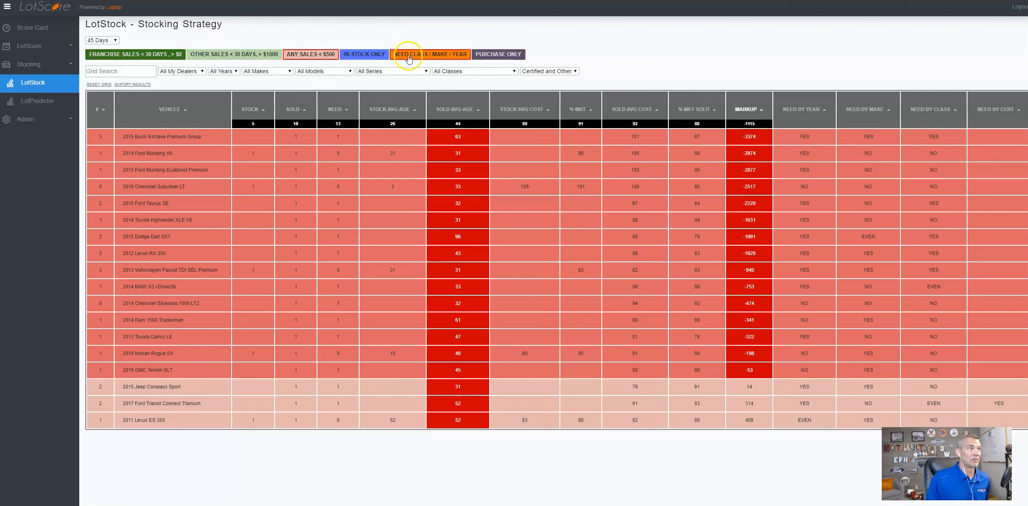
Step: Apply the Need Class / Make / Year filter, bringing total need to 9
left_click(431, 54)
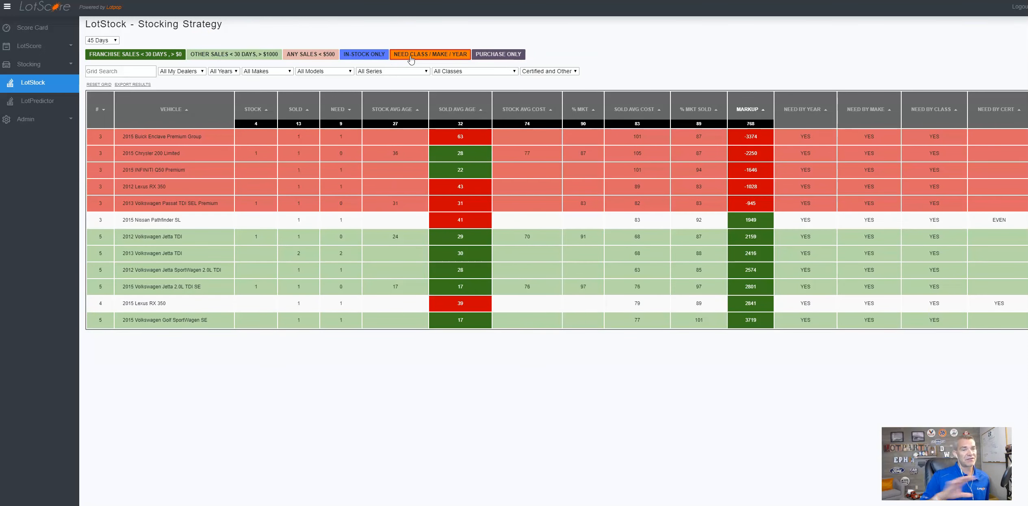
mouse_move(873, 121)
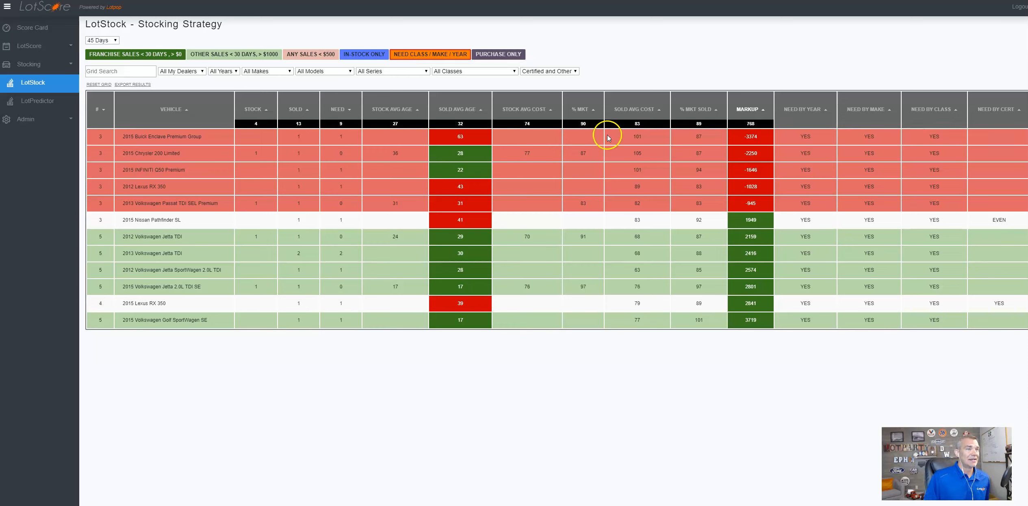
mouse_move(81, 111)
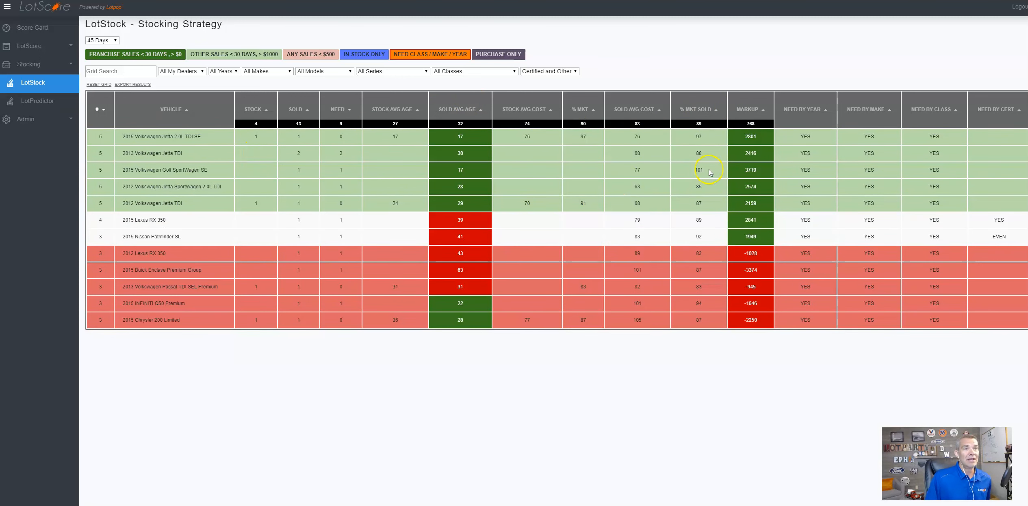
mouse_move(786, 96)
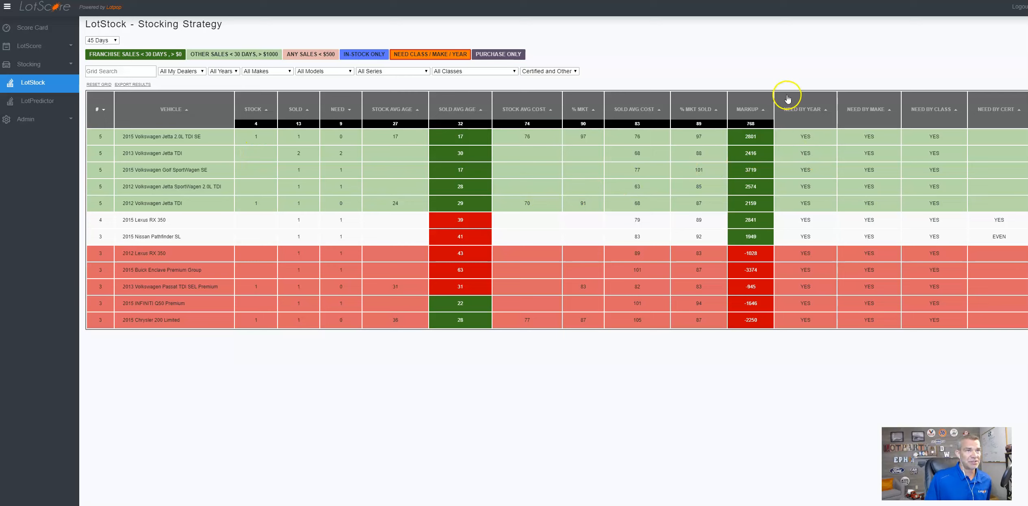
mouse_move(865, 181)
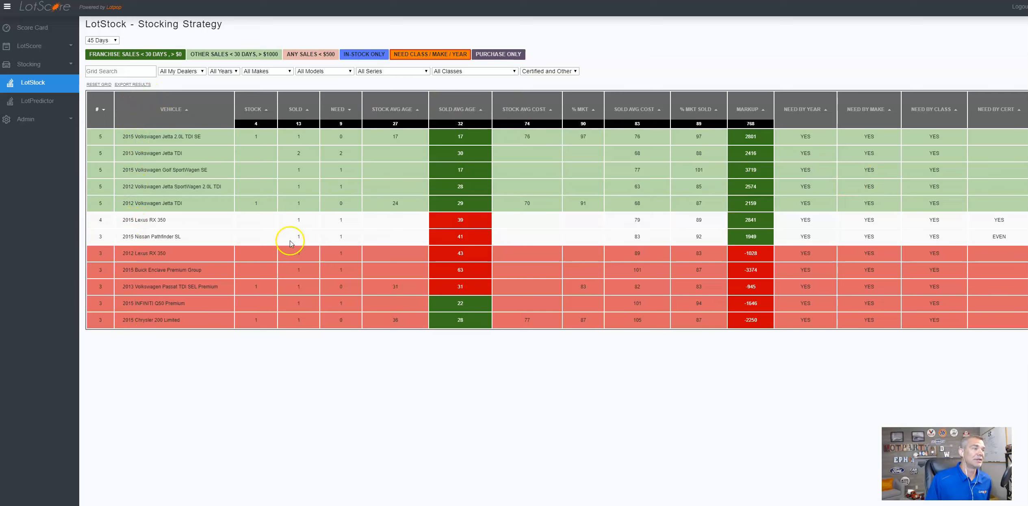
mouse_move(756, 289)
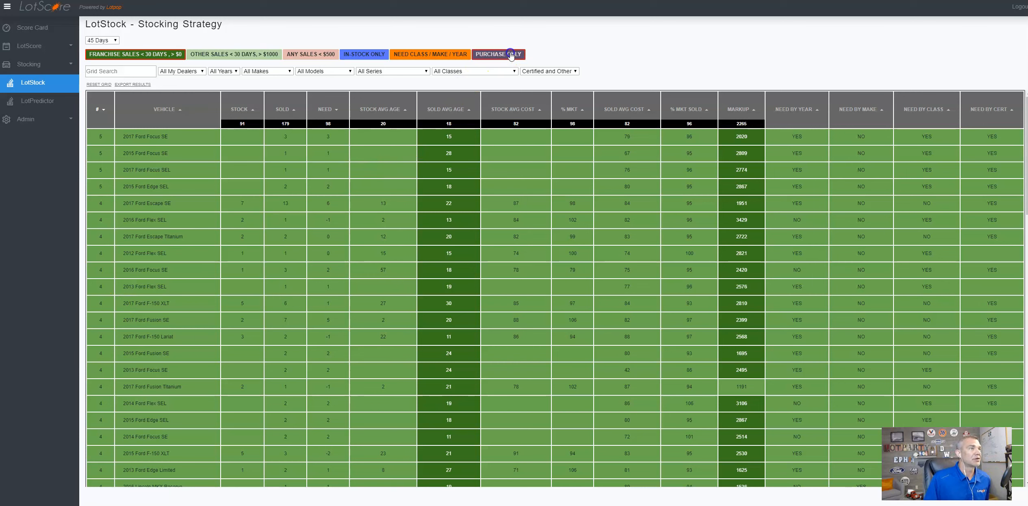
Step: Show Purchase Only vehicles and set the year filter to 2015, need totaling 31
left_click(497, 53)
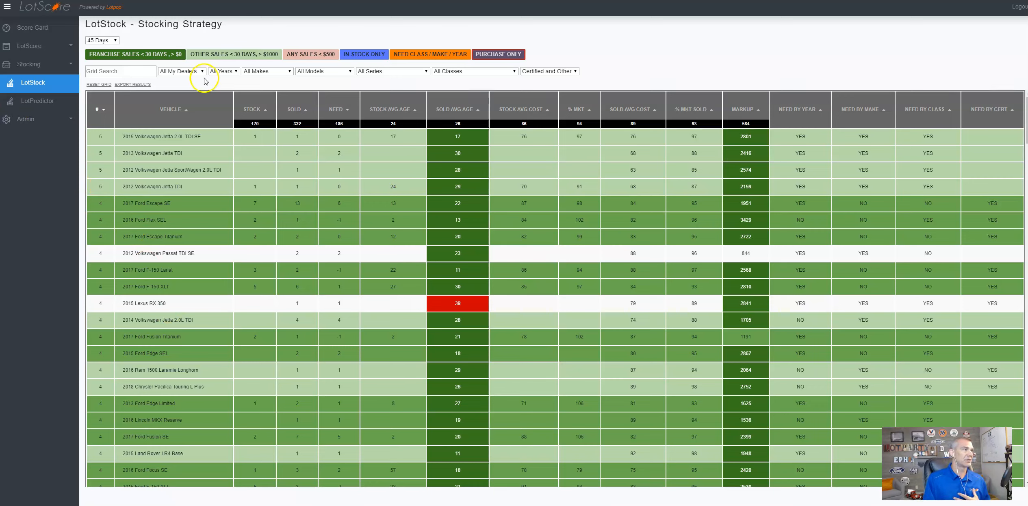
left_click(181, 70)
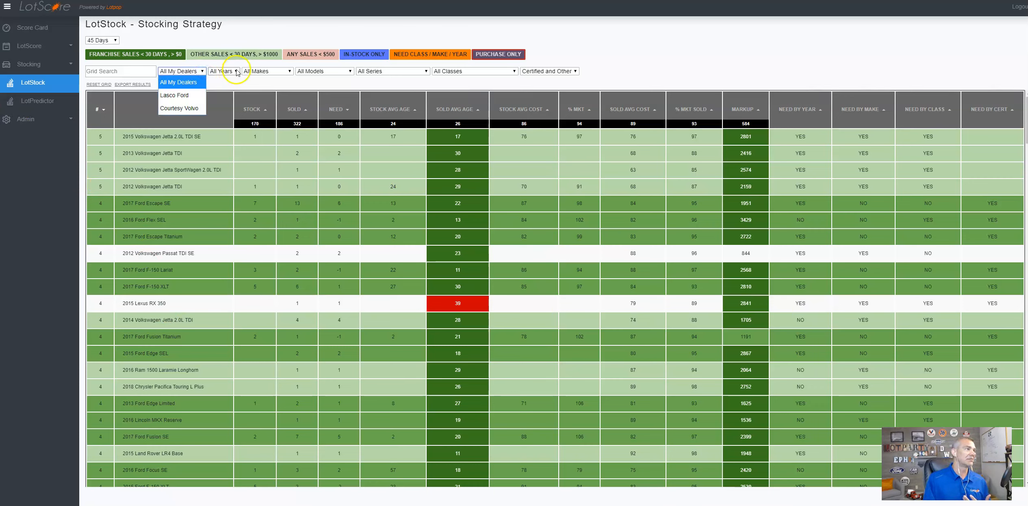
left_click(223, 70)
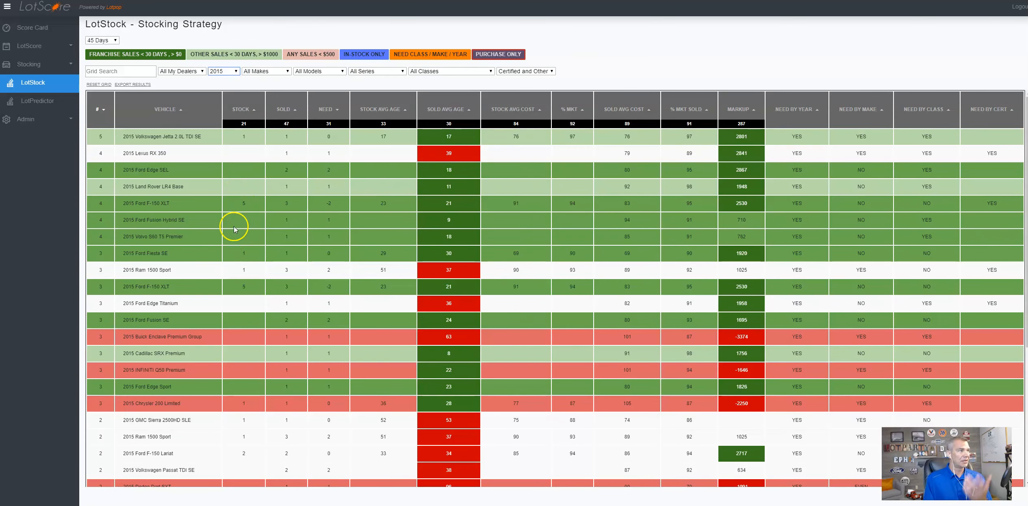
mouse_move(231, 250)
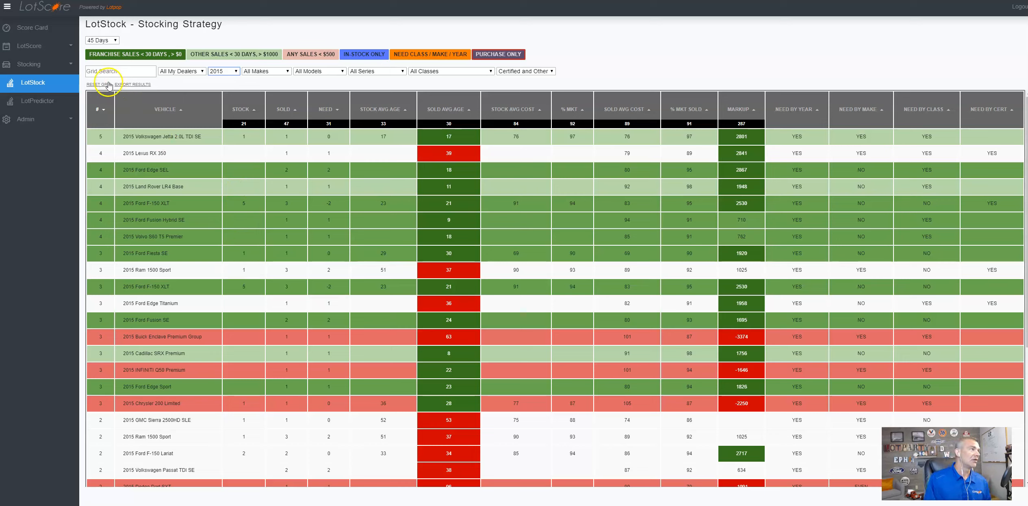
Step: Open LotPredictor and group its results by Make
left_click(37, 101)
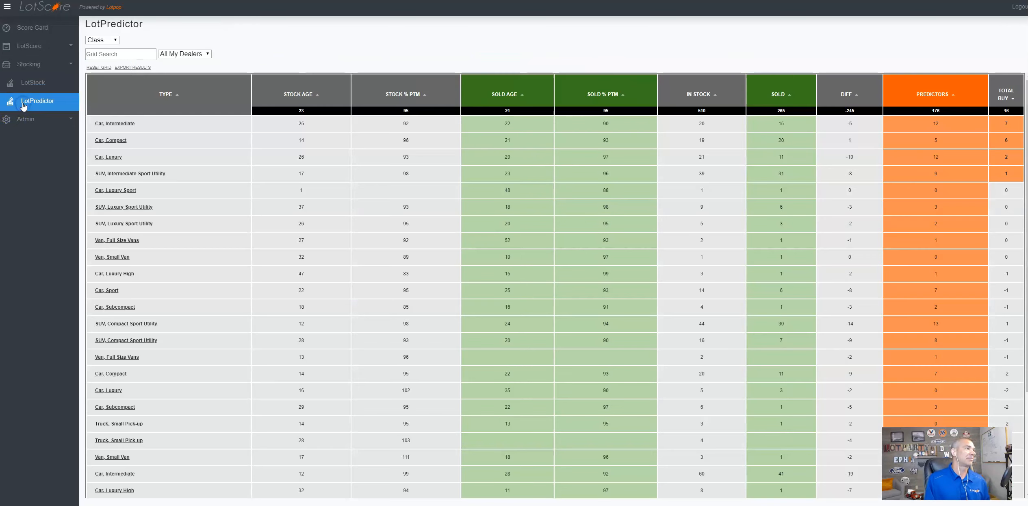
left_click(101, 39)
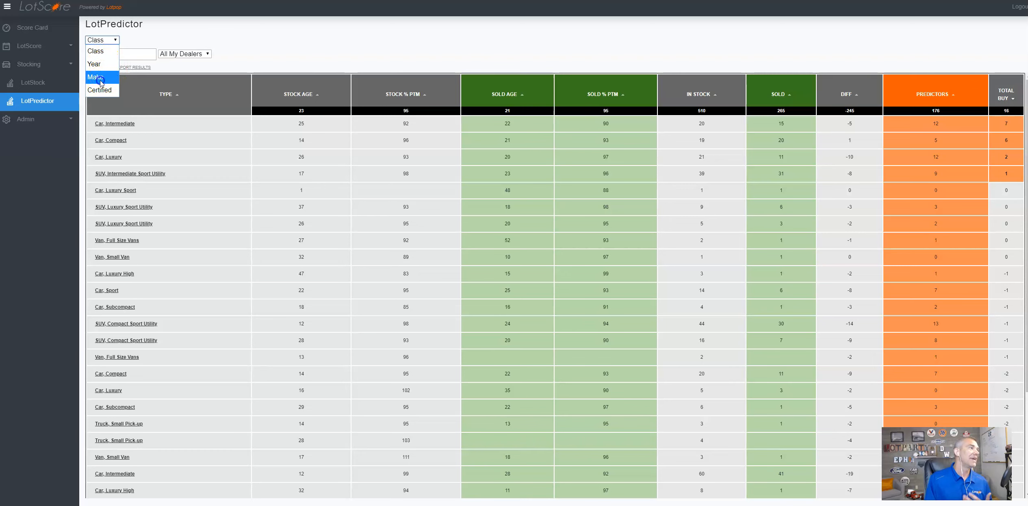
left_click(96, 76)
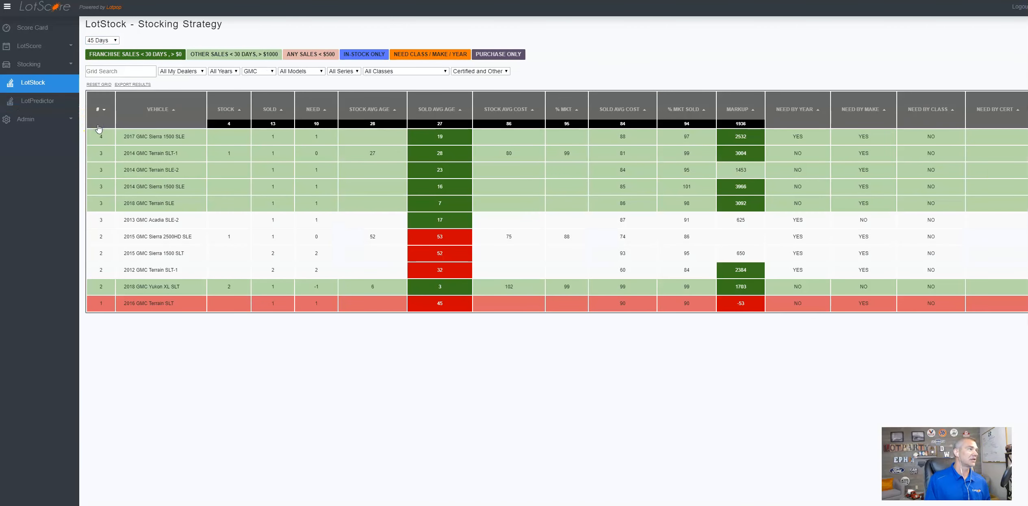
Step: Return to LotPredictor grouped by class, with Car, Intermediate leading at 7 total buy
left_click(498, 54)
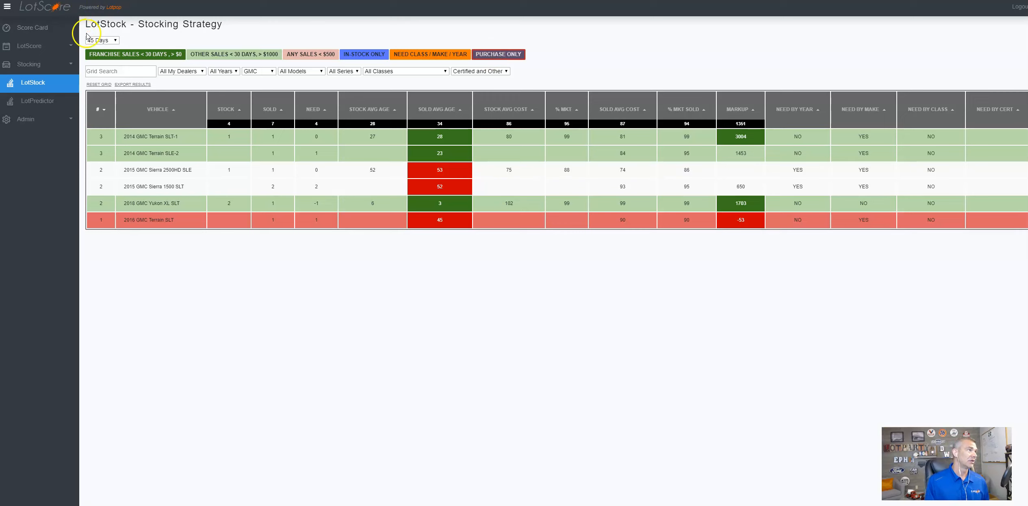
left_click(101, 40)
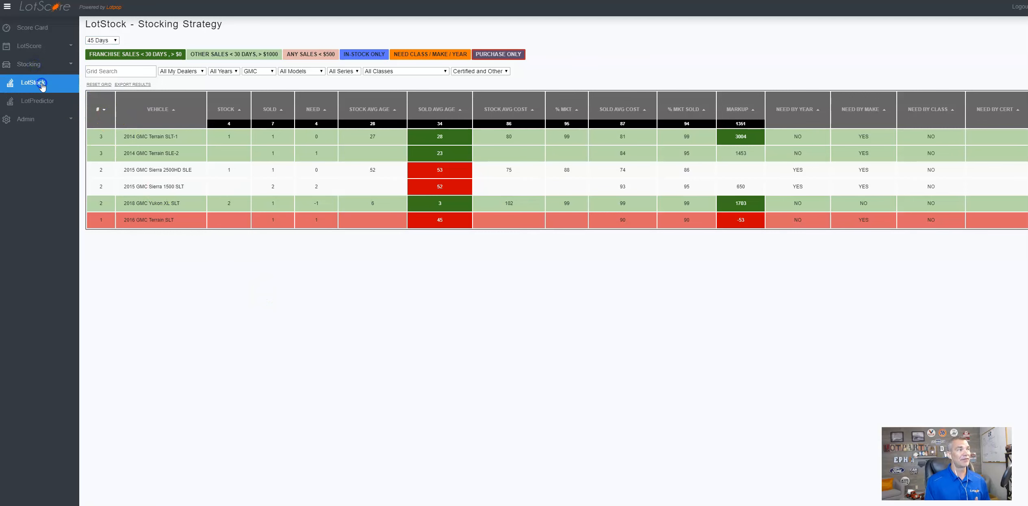
left_click(37, 101)
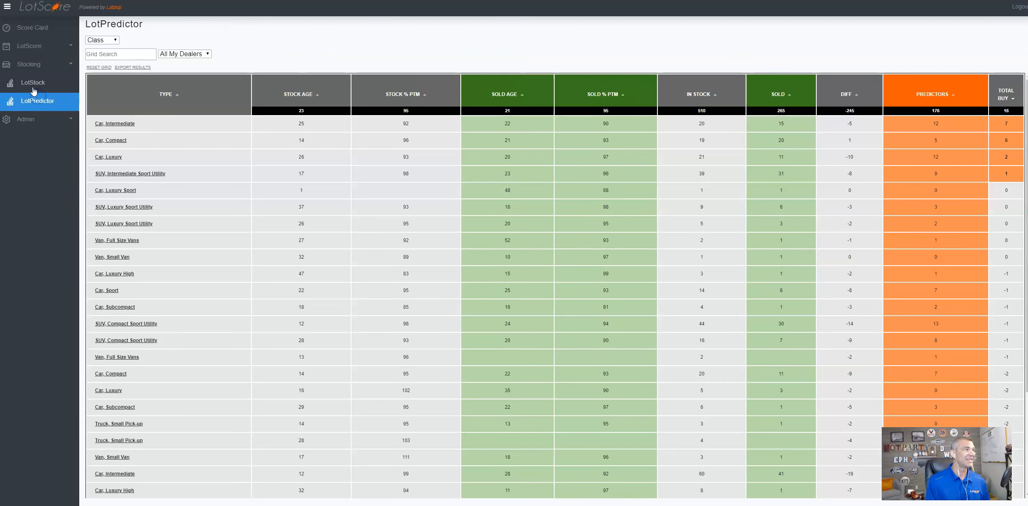
Step: Open LotStock from the Stocking sidebar to show the unfiltered grid with Jetta TDI SE first
left_click(33, 82)
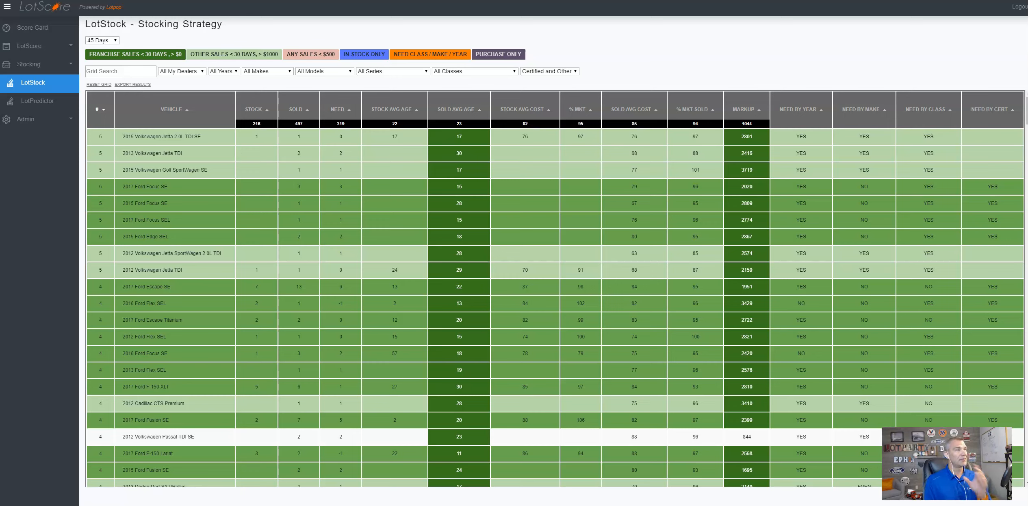
mouse_move(115, 322)
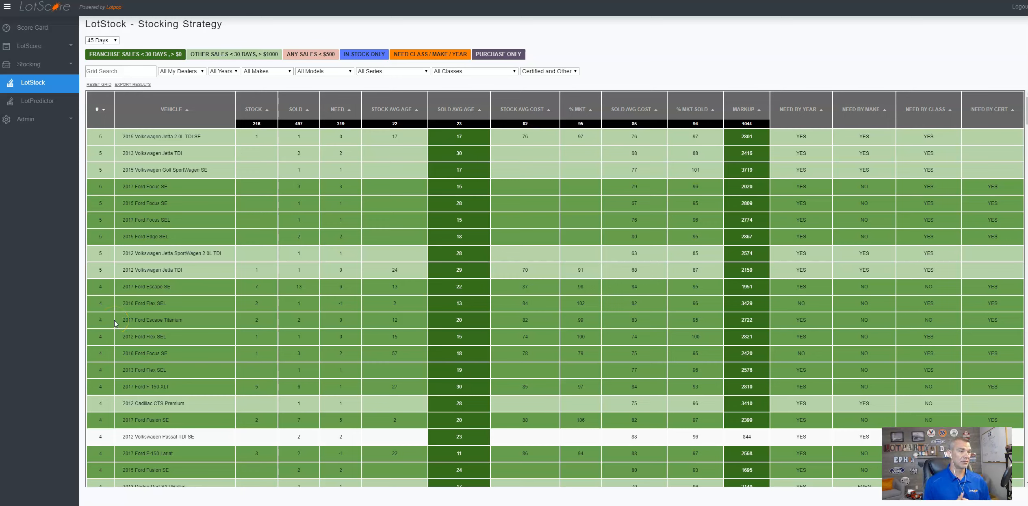